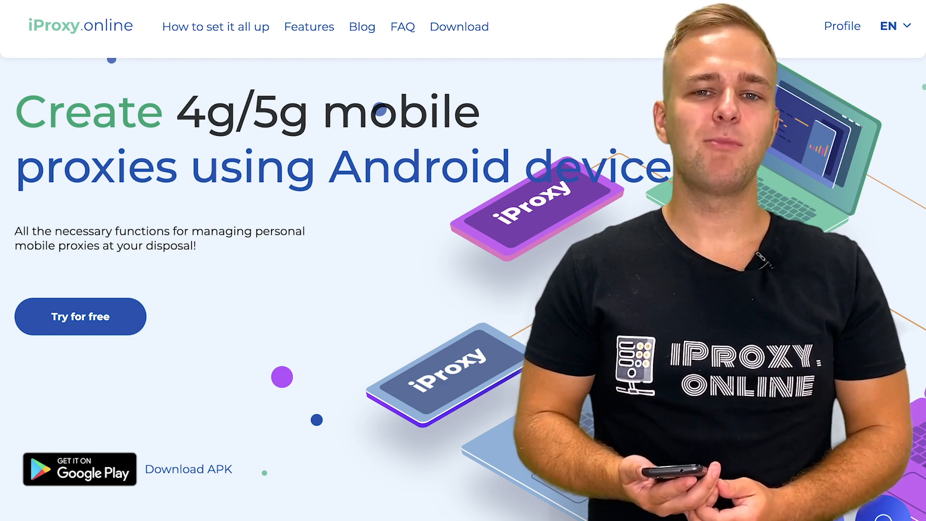
# Reach the iProxy app's Play Store listing via the Google Play badge on the homepage.
pyautogui.click(79, 473)
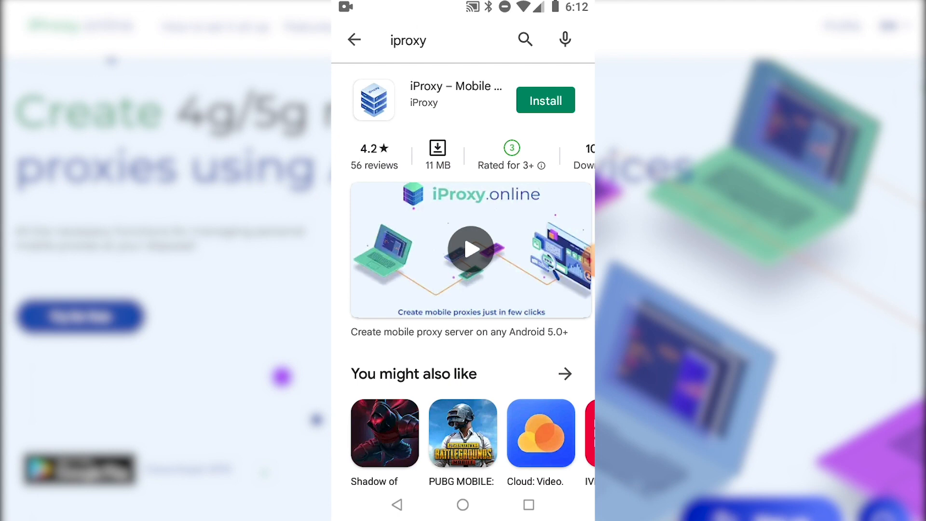
# Grant the browser storage access and allow installing apps from unknown sources.
pyautogui.scroll(-3)
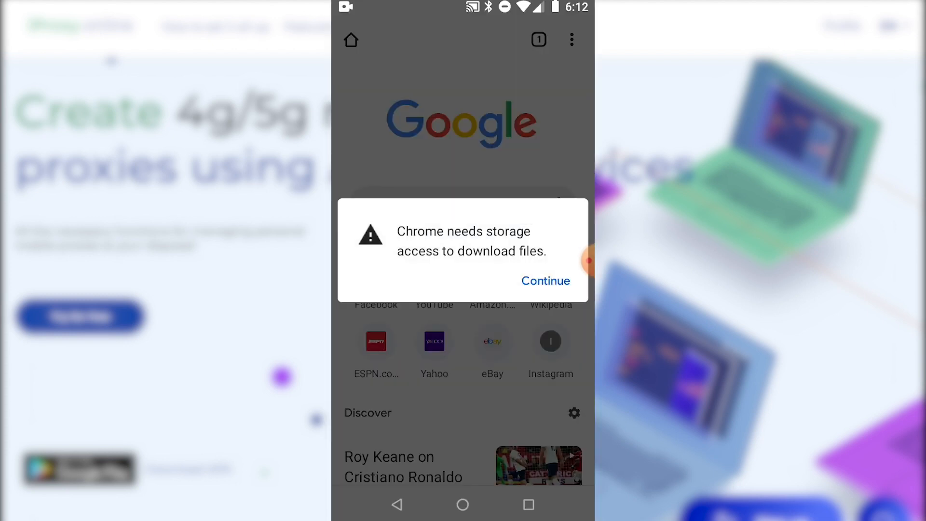
pyautogui.click(546, 281)
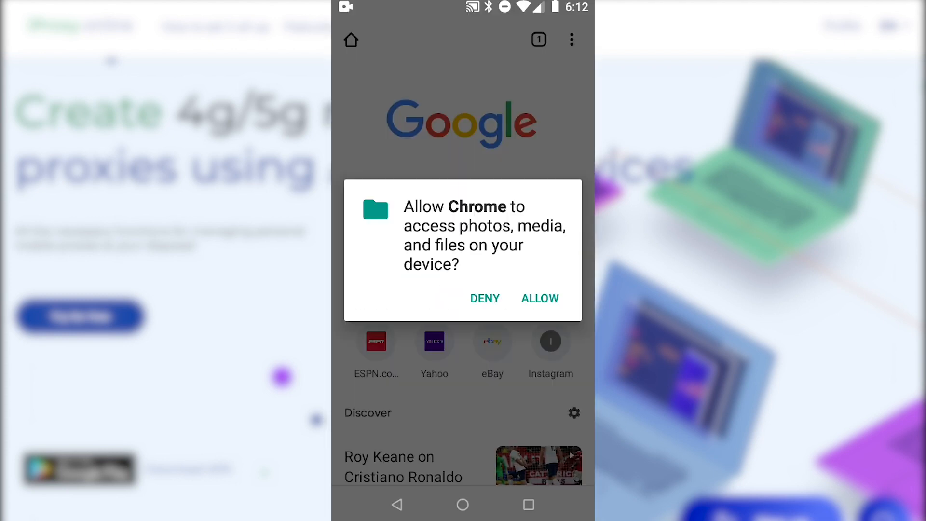
pyautogui.click(540, 298)
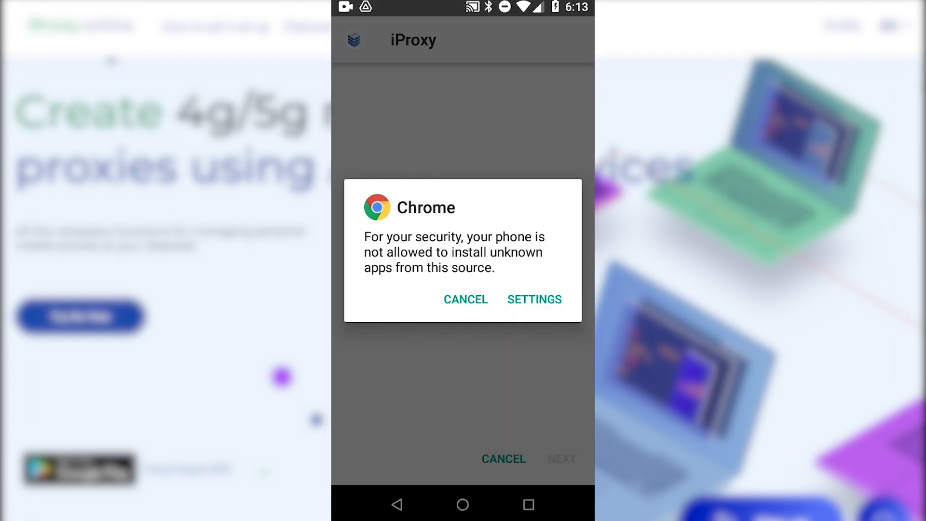
pyautogui.click(535, 300)
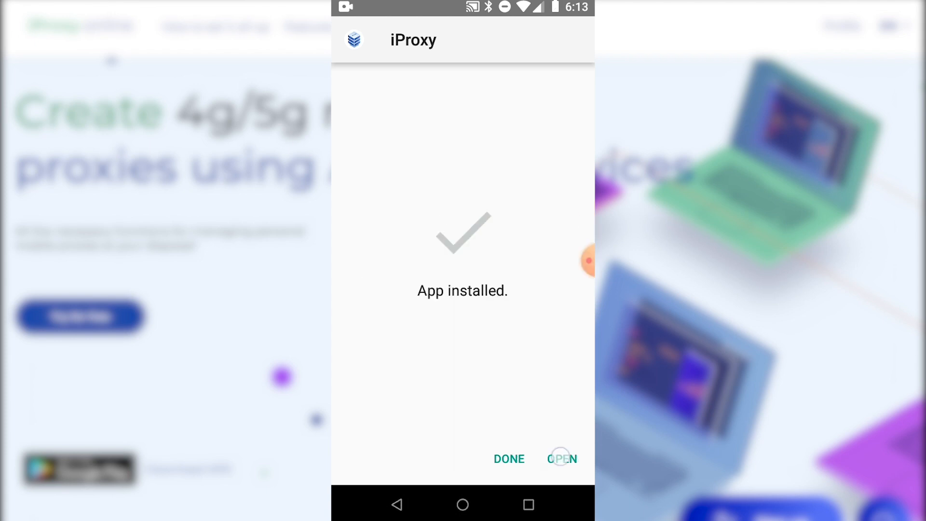
# Launch the installed iProxy app and grant it superuser access remembered forever.
pyautogui.click(564, 459)
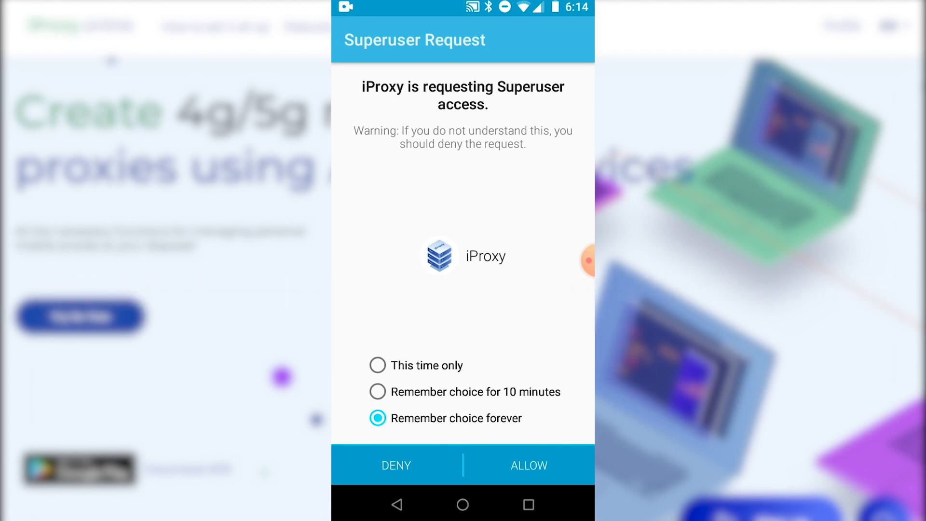
pyautogui.click(529, 466)
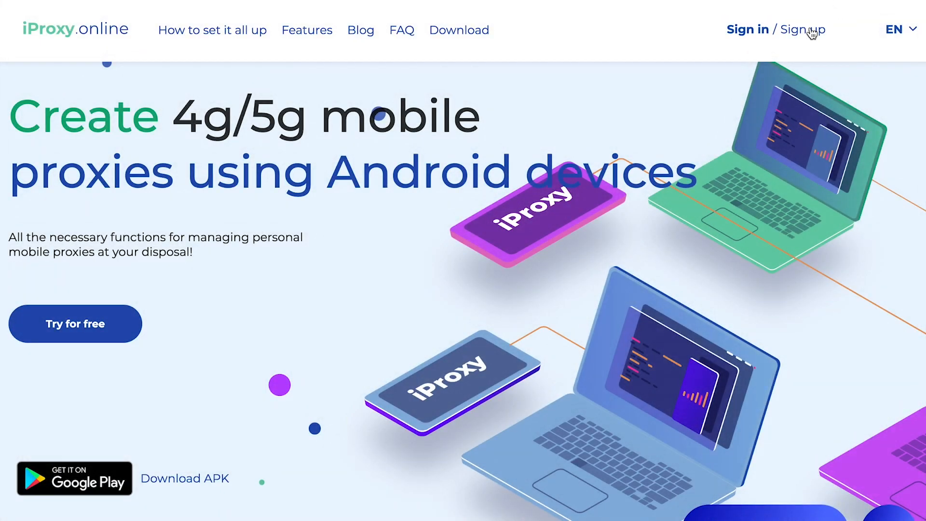
# Sign up for a new iProxy account with Try for free and reach the 0.00 $ welcome dashboard.
pyautogui.click(803, 29)
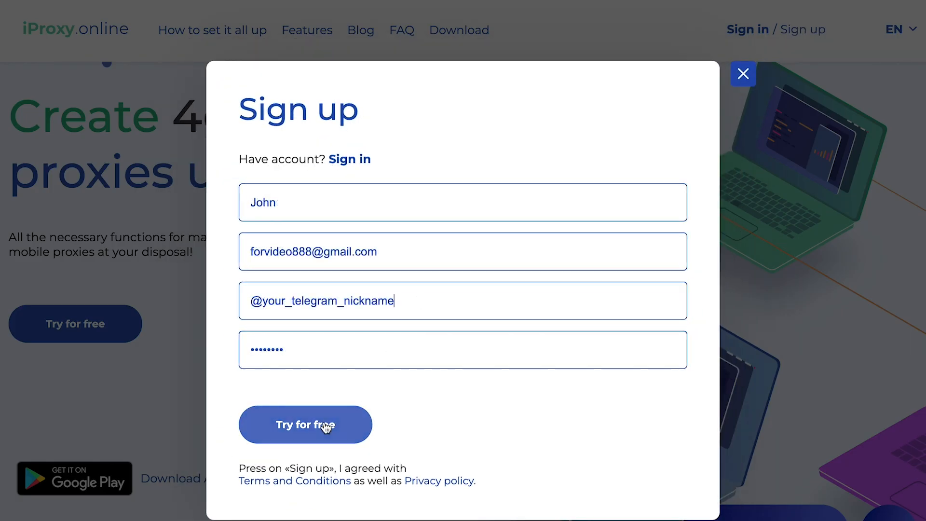
pyautogui.click(305, 424)
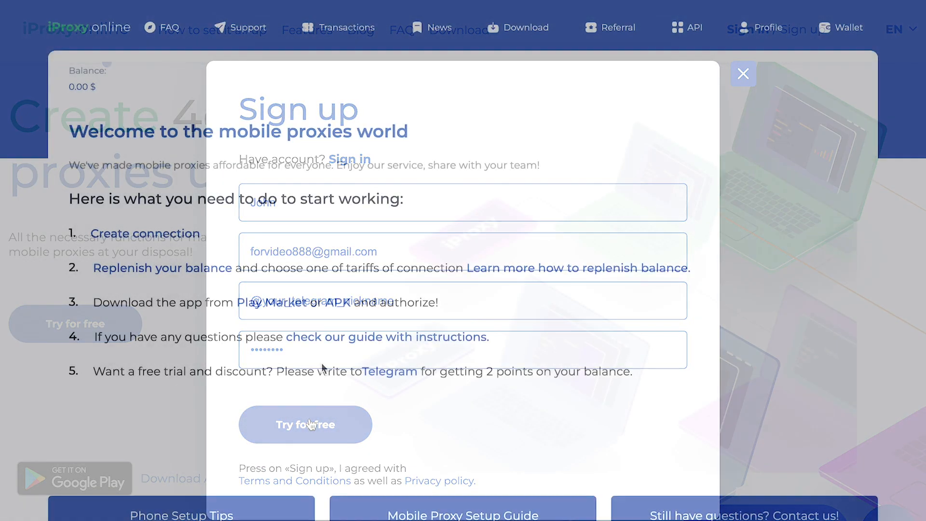
pyautogui.click(743, 73)
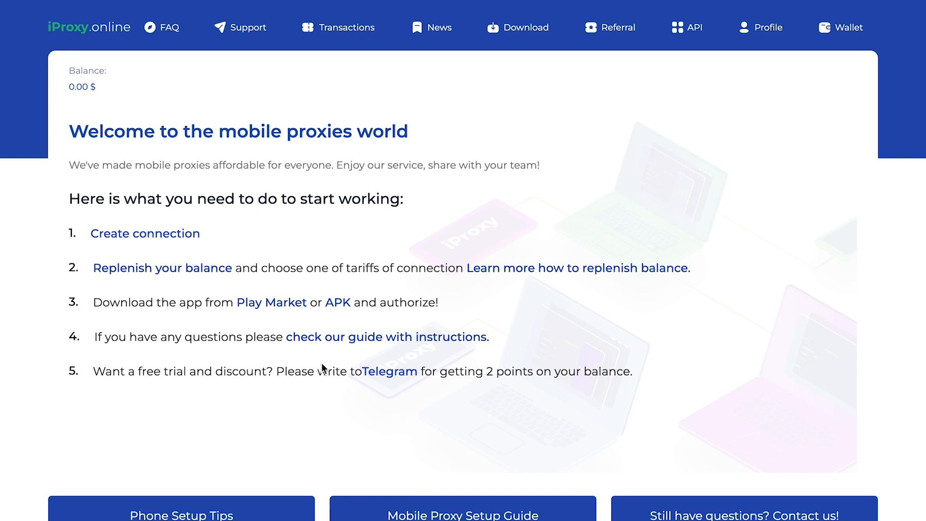
pyautogui.click(145, 233)
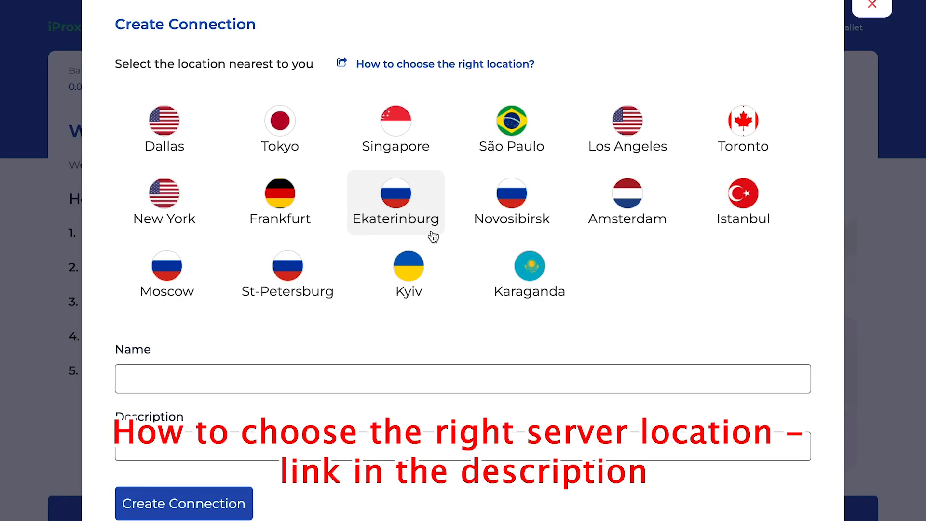
pyautogui.moveTo(646, 300)
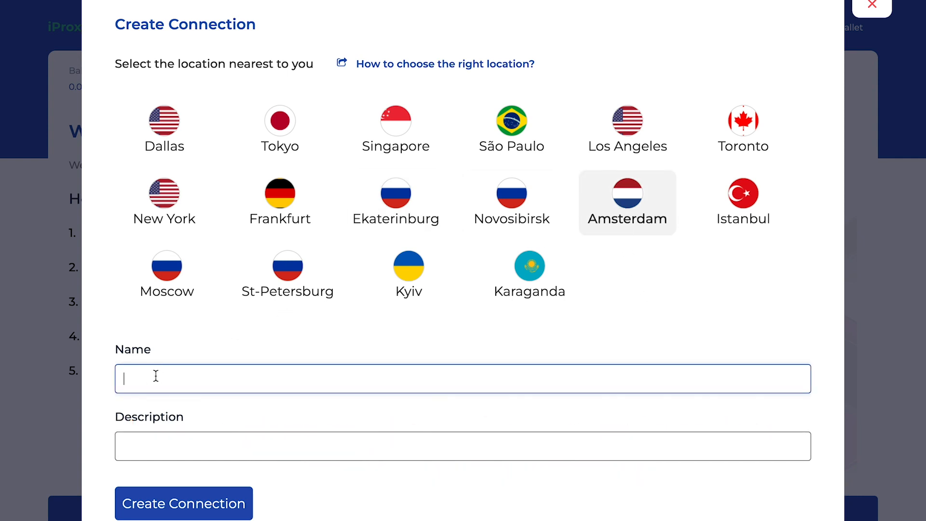
pyautogui.click(462, 455)
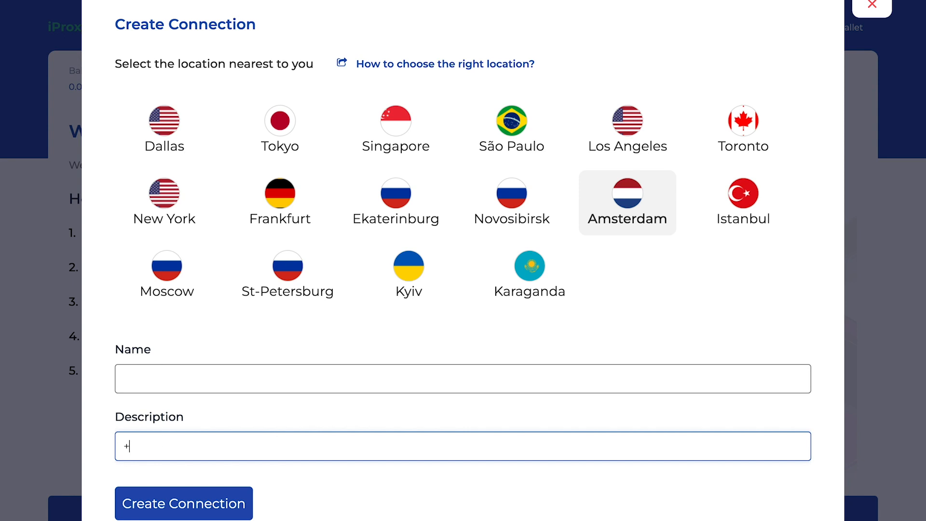
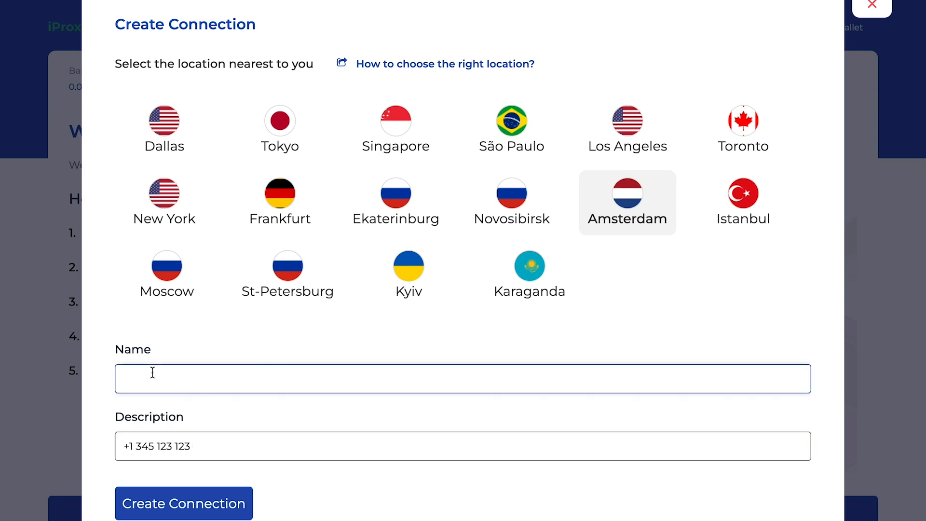
# Name the connection 'Connection for Anthony' and create it.
pyautogui.write('Connection')
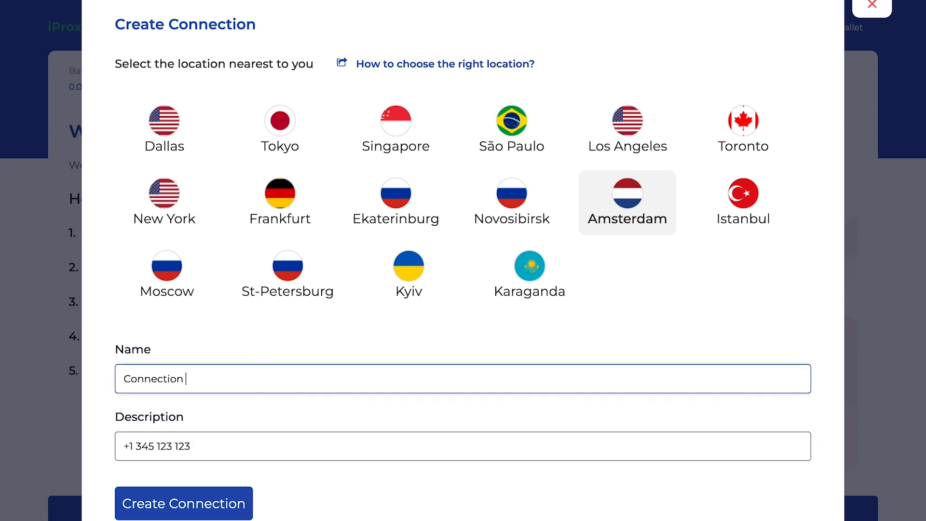
pyautogui.write('for')
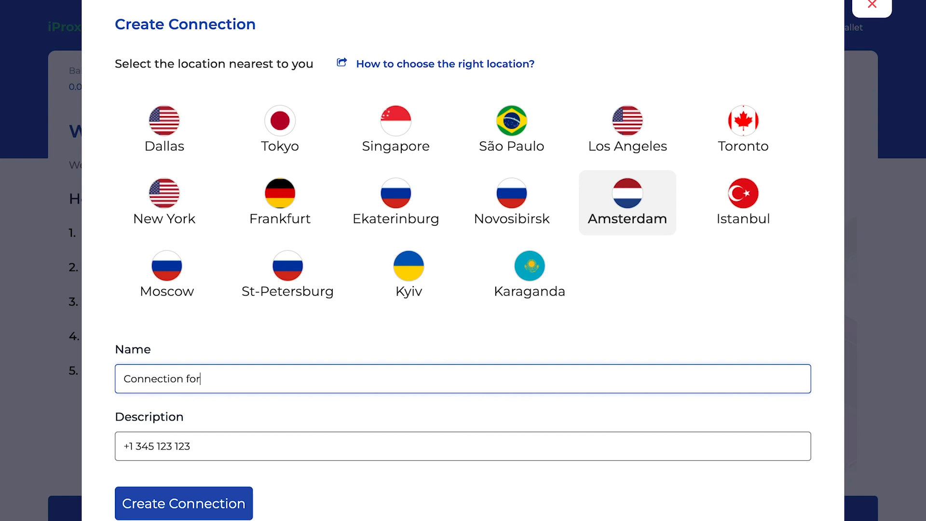
pyautogui.write('Anthony')
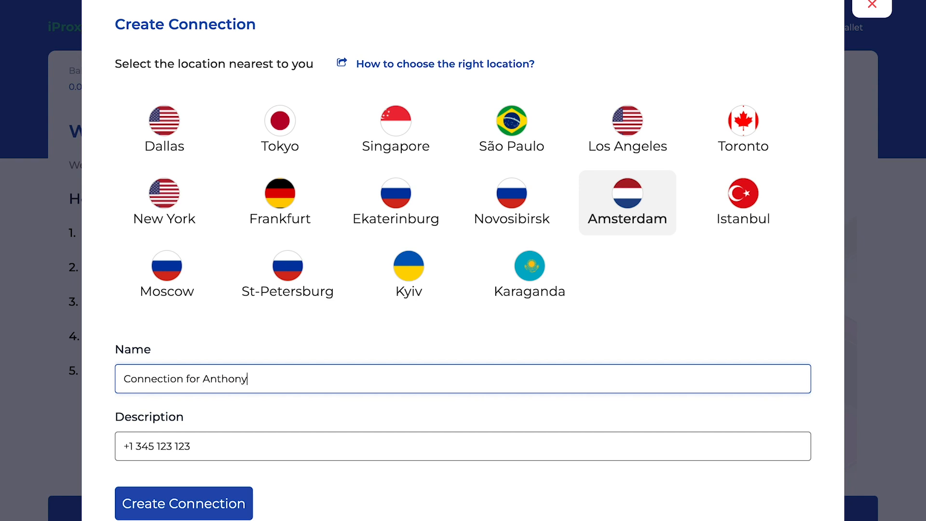
pyautogui.click(183, 518)
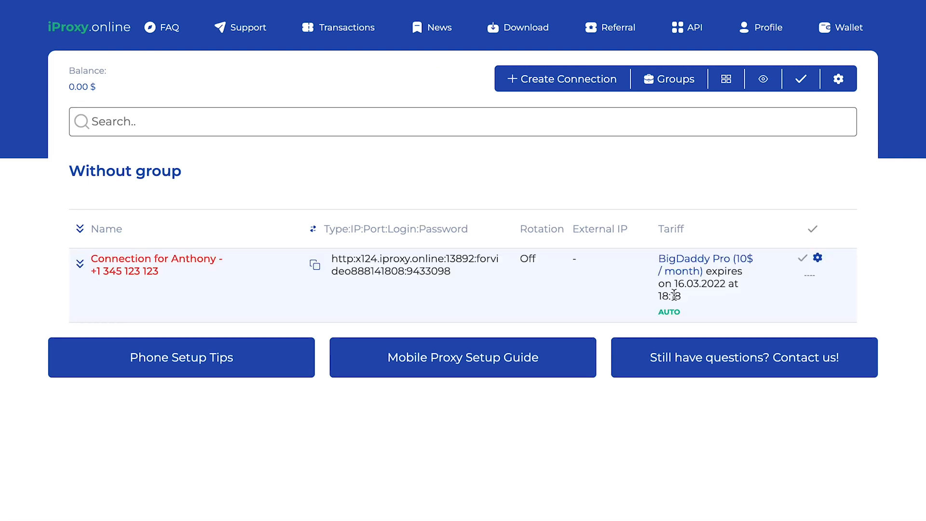
pyautogui.moveTo(715, 265)
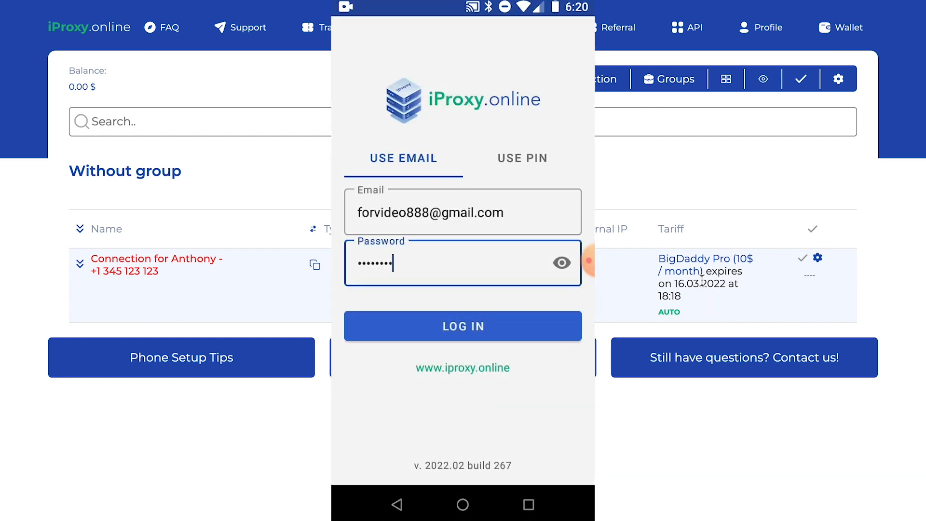
# Log in to the iProxy app, start network setup and install the OpenVPN client.
pyautogui.click(463, 326)
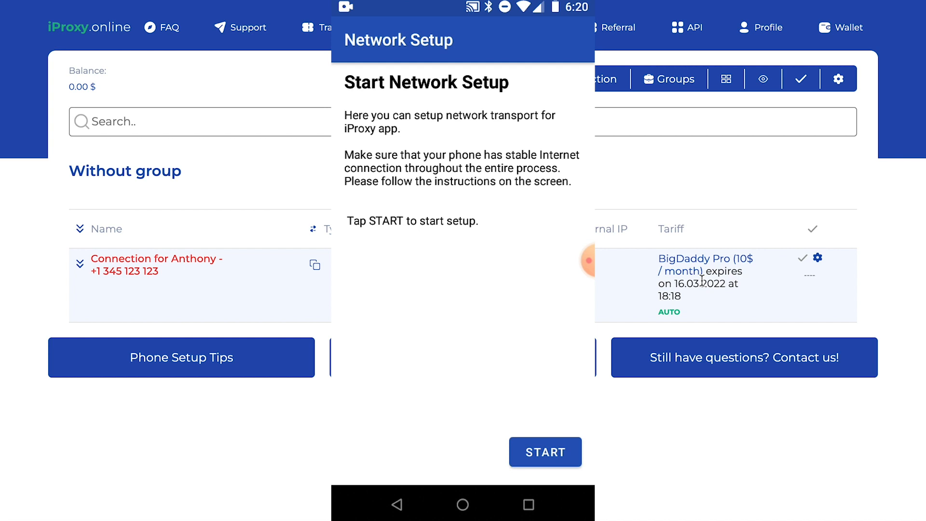
pyautogui.click(545, 451)
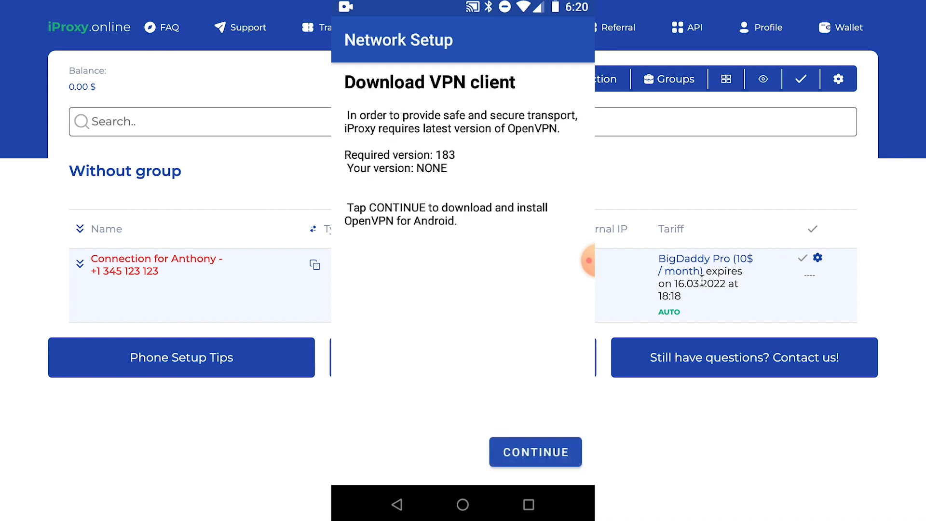
pyautogui.click(535, 451)
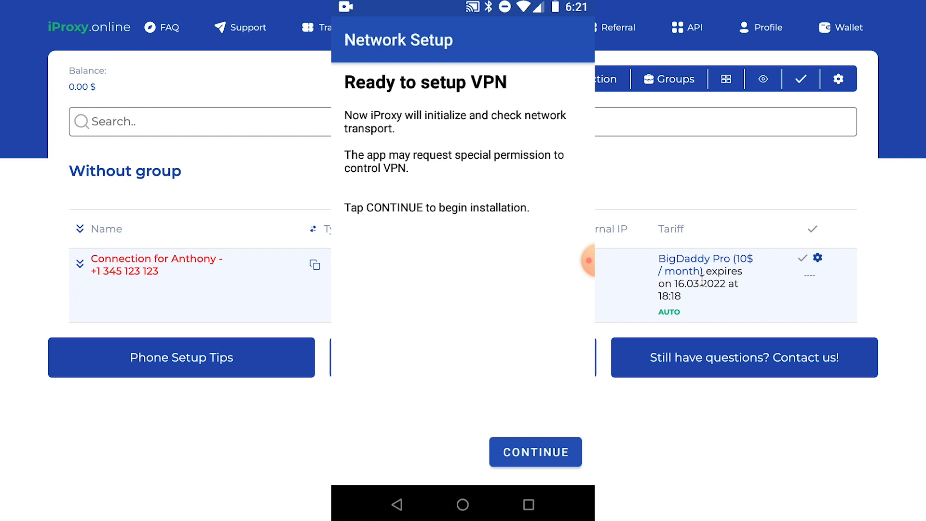
# Continue the VPN setup and trust iProxy to control OpenVPN so the proxy connects.
pyautogui.click(534, 451)
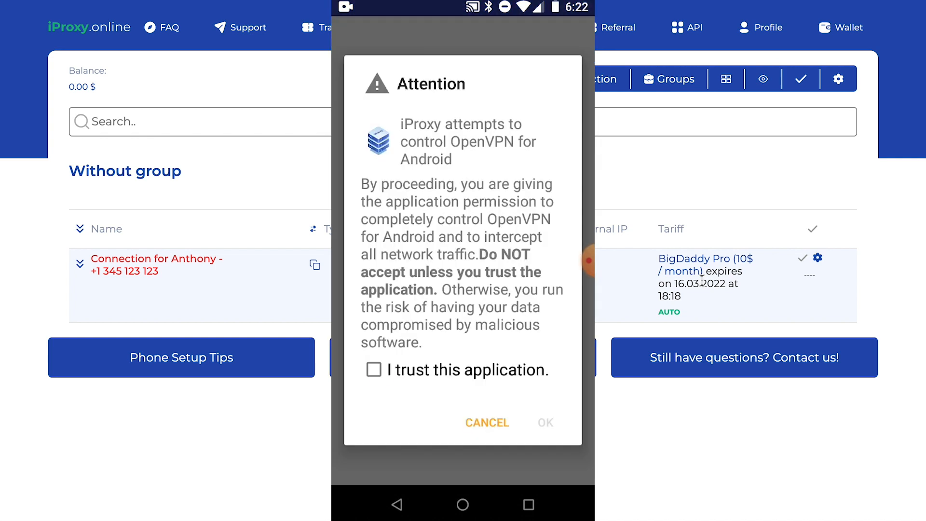
pyautogui.click(546, 423)
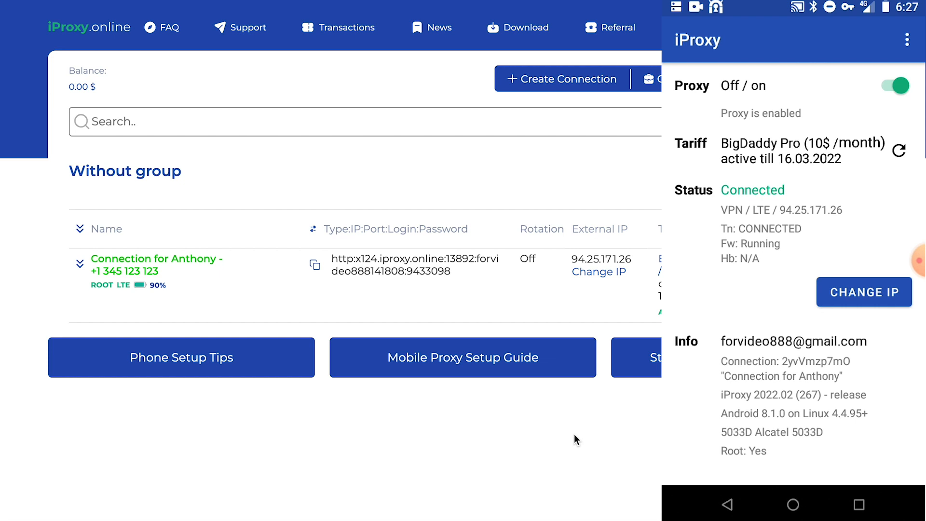
# Use CHANGE IP to reconnect the proxy over LTE with a new external IP.
pyautogui.click(863, 291)
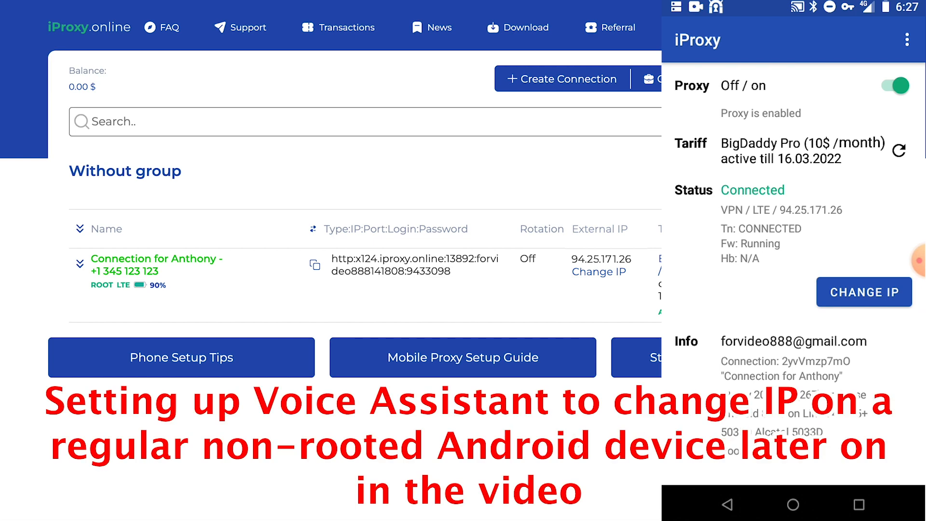
pyautogui.click(863, 292)
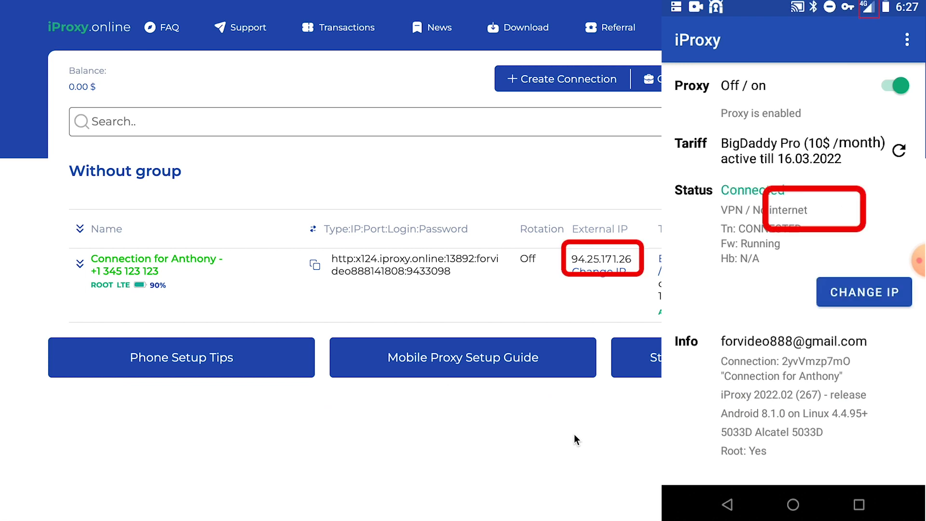
pyautogui.click(864, 292)
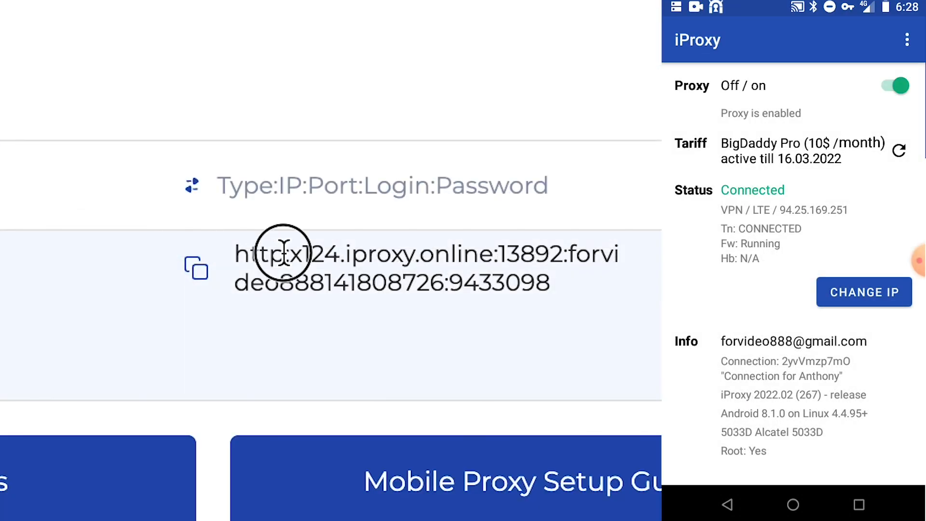
# Highlight parts of the Type:IP:Port:Login:Password string and copy the full proxy string.
pyautogui.doubleClick(259, 257)
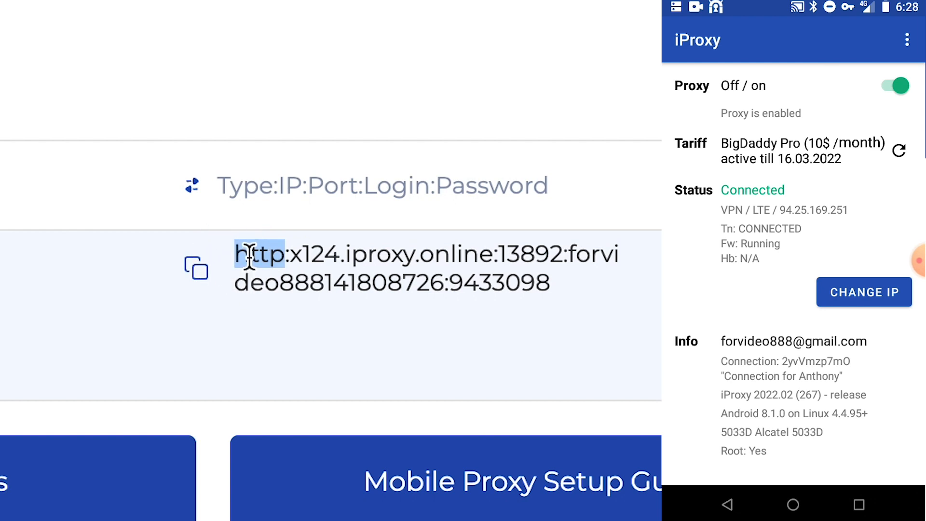
pyautogui.moveTo(248, 254); pyautogui.dragTo(487, 254)
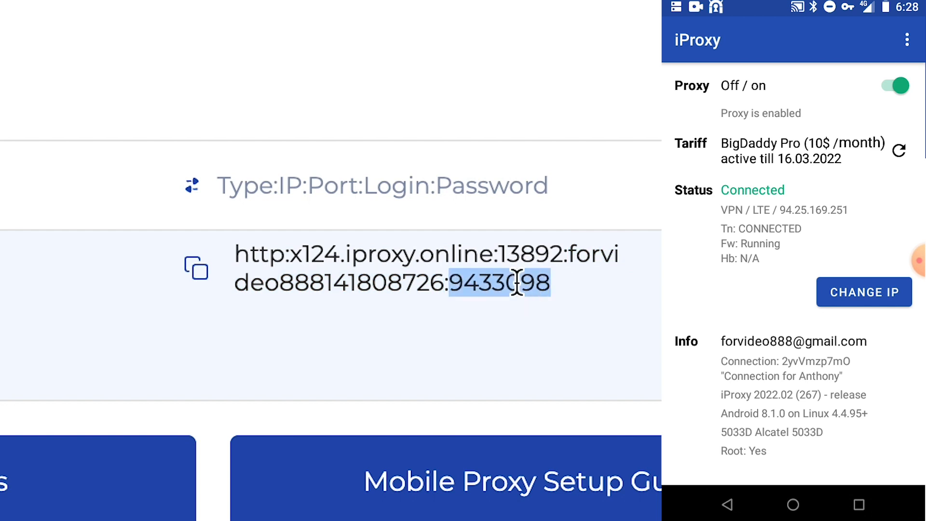
pyautogui.click(195, 268)
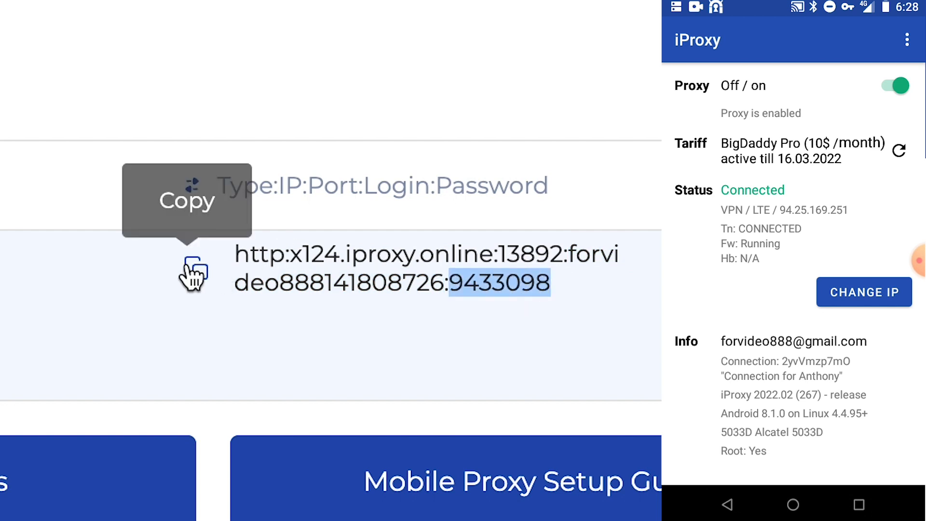
pyautogui.moveTo(192, 200)
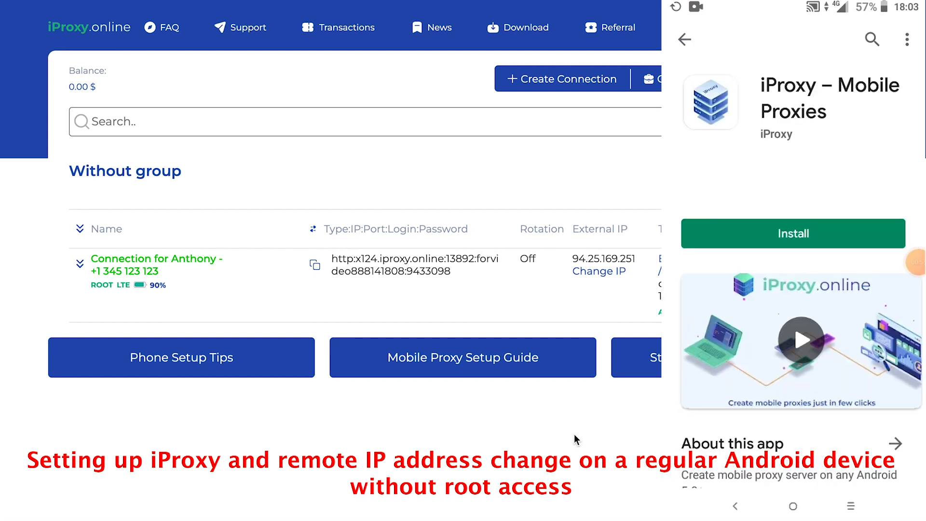
pyautogui.click(793, 233)
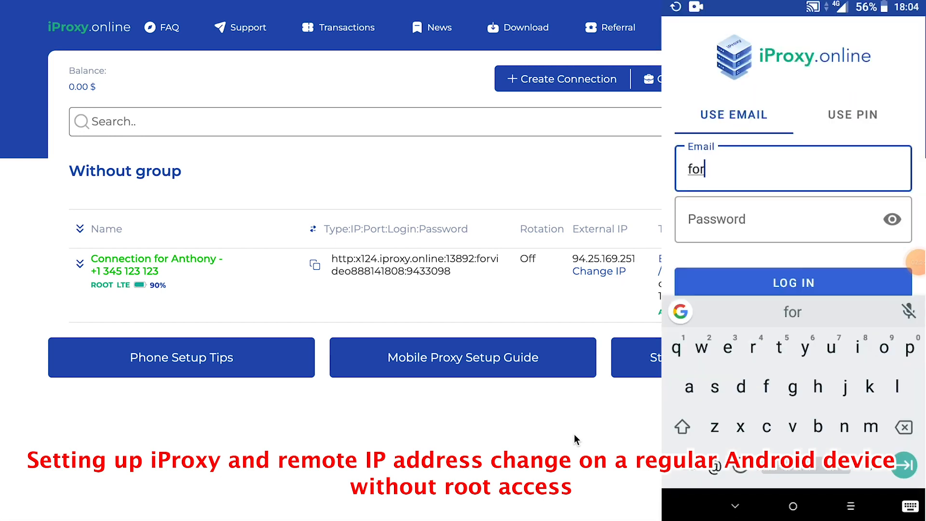
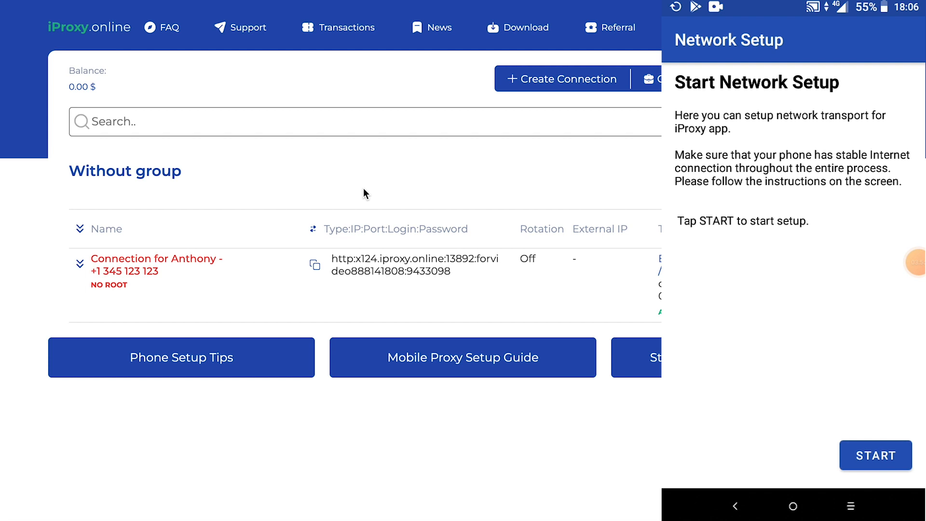
# Run network setup, install OpenVPN from unknown sources and accept the VPN connection request.
pyautogui.click(876, 455)
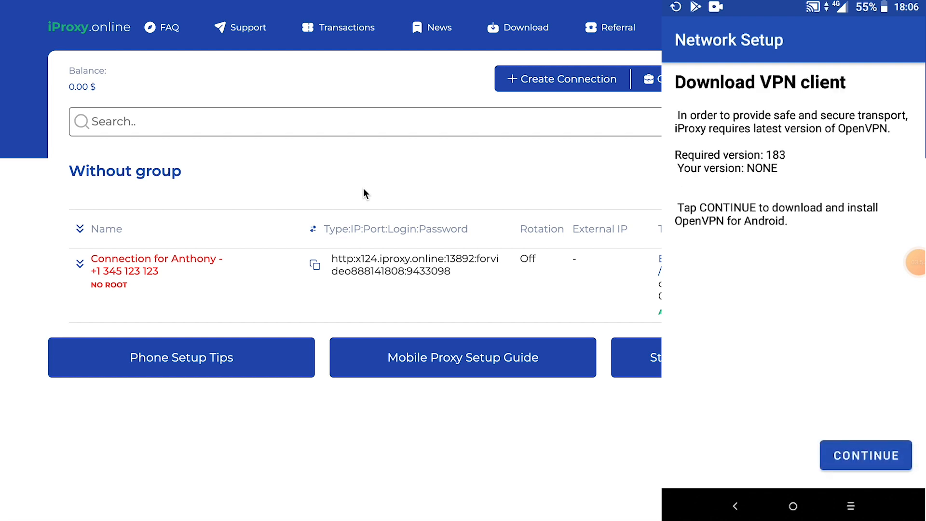
pyautogui.click(866, 456)
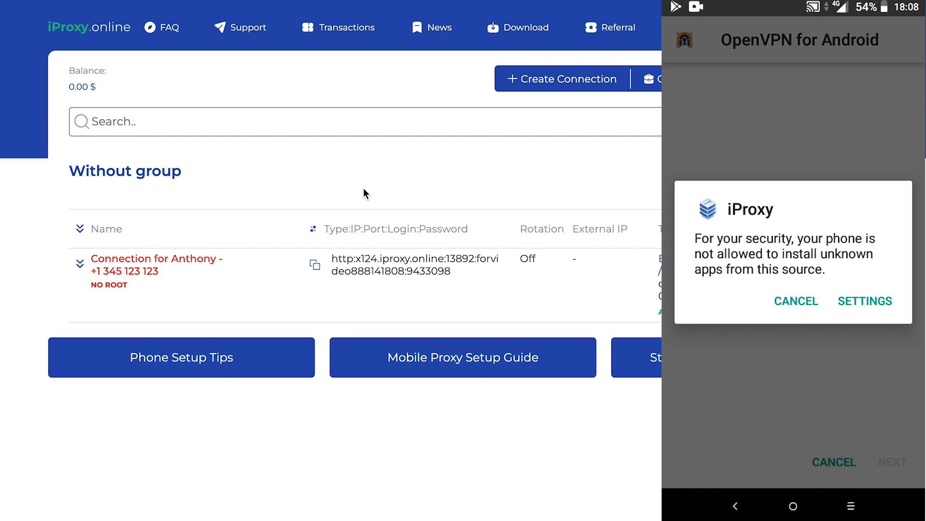
pyautogui.click(864, 301)
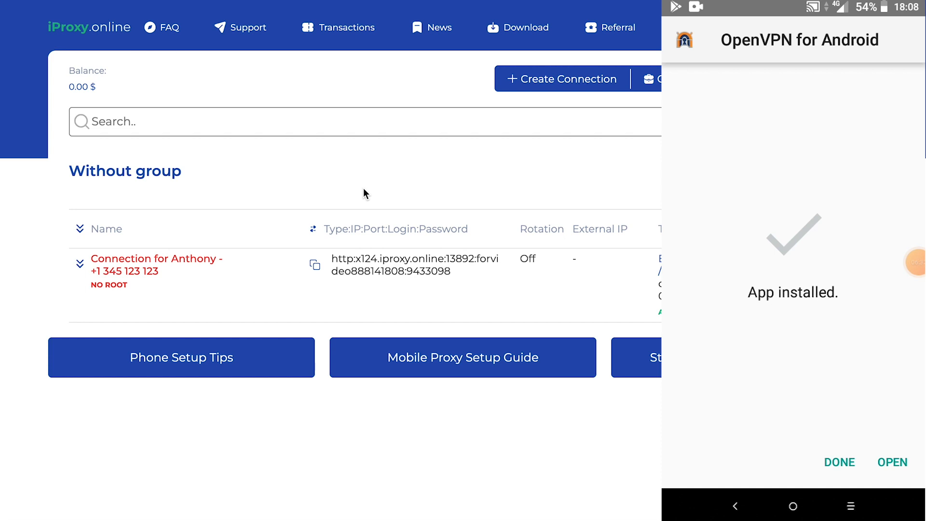
pyautogui.click(893, 462)
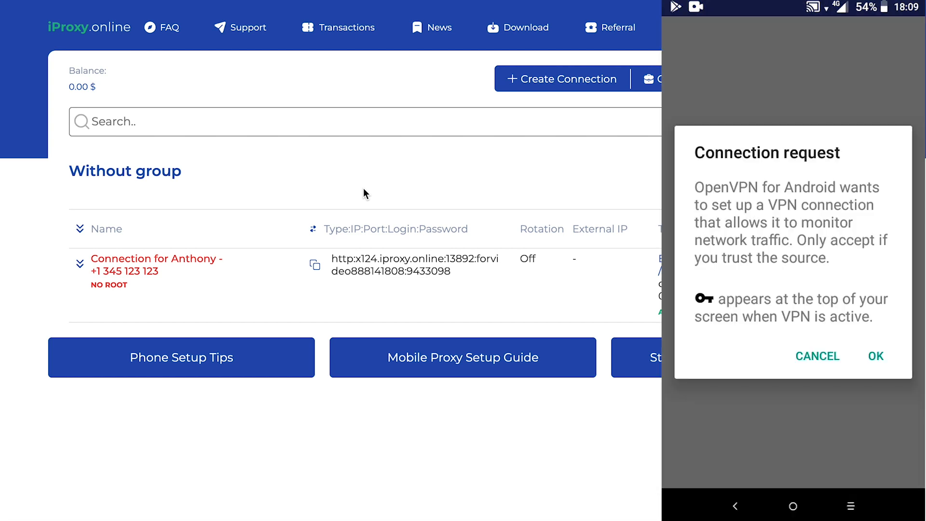
pyautogui.click(877, 356)
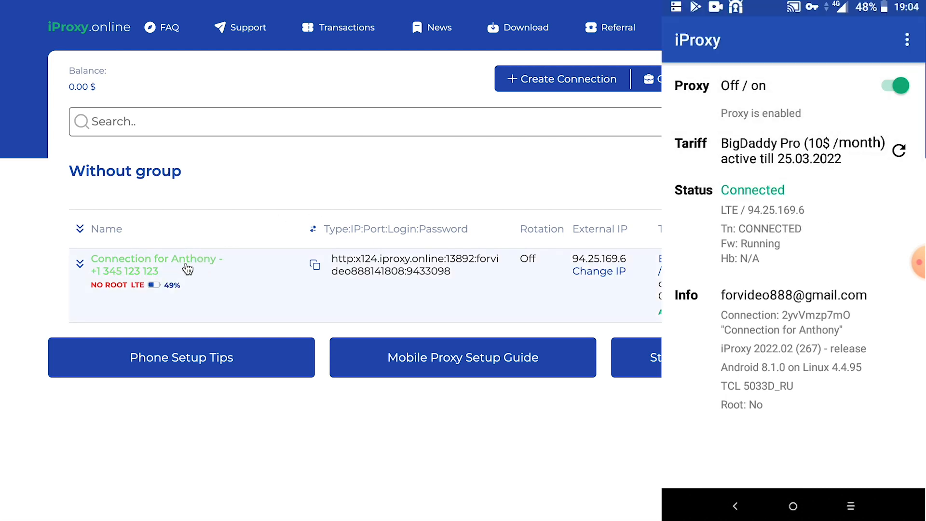
pyautogui.moveTo(202, 230)
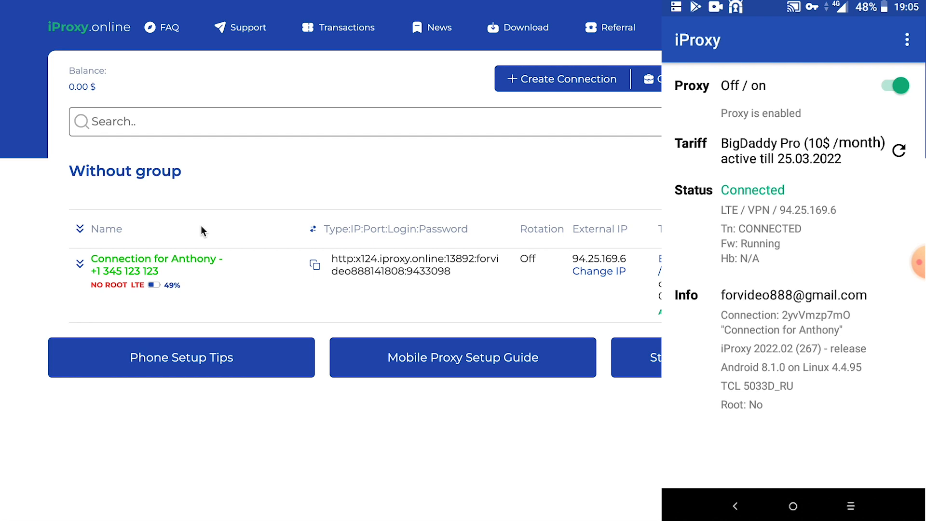
# Via Change IP w/o ROOT, select iProxy as the phone's default assist app in Voice Assistant settings.
pyautogui.click(905, 39)
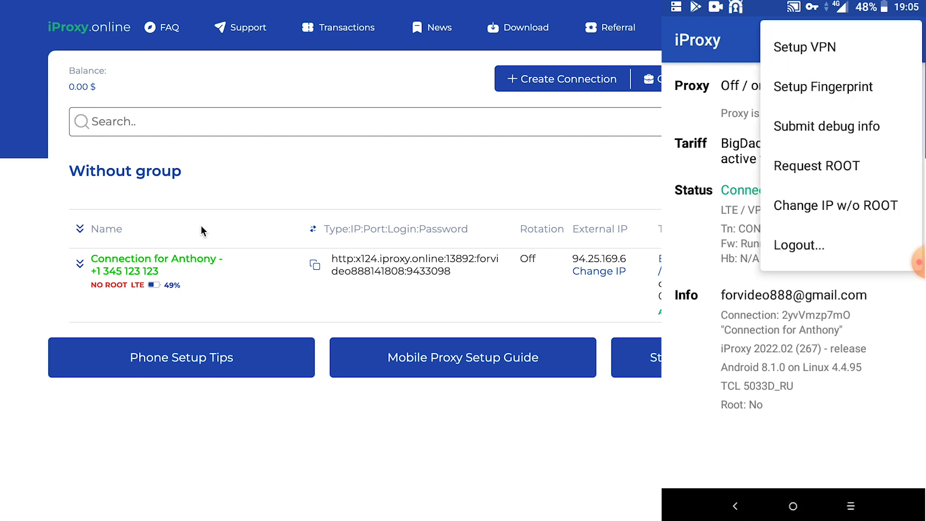
pyautogui.click(836, 206)
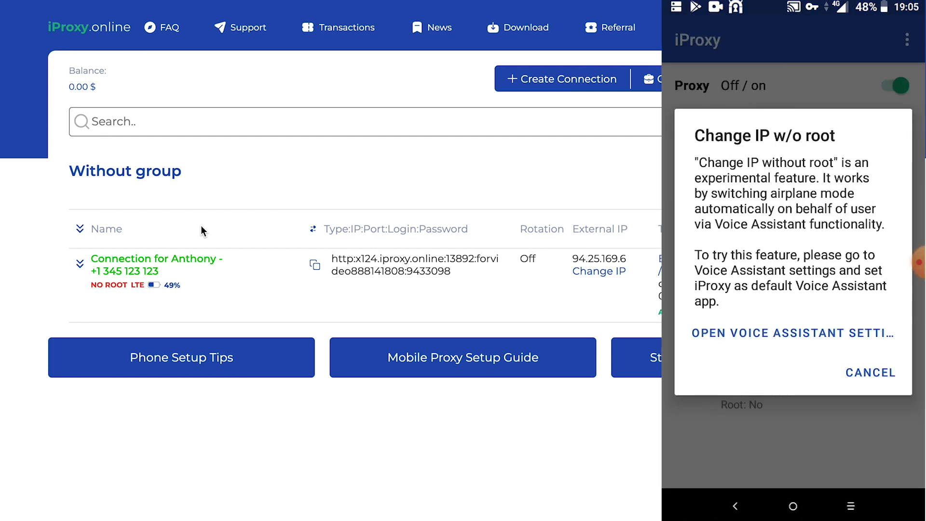
pyautogui.click(793, 333)
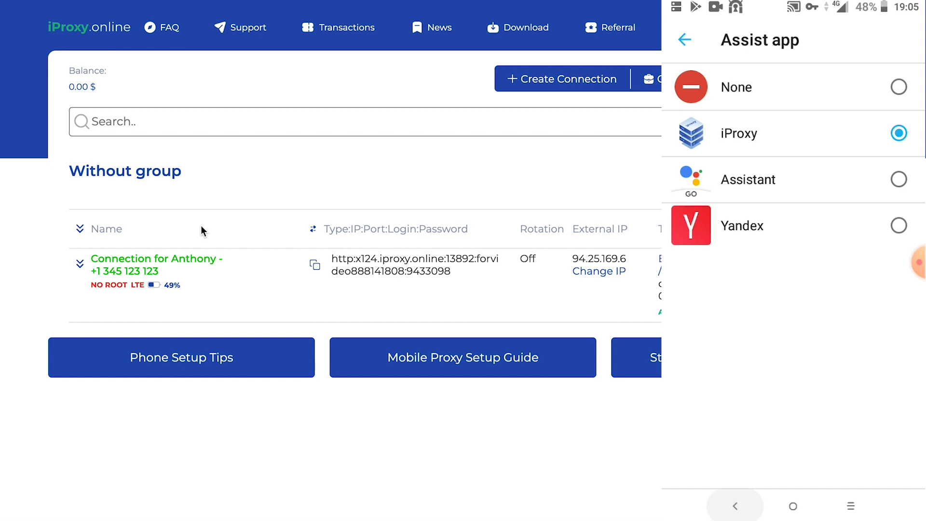
pyautogui.click(684, 40)
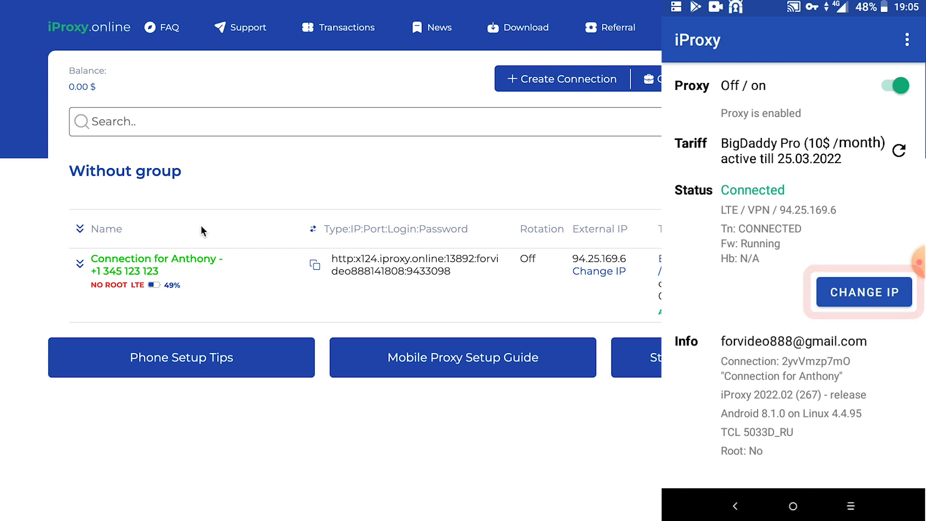
pyautogui.moveTo(417, 183)
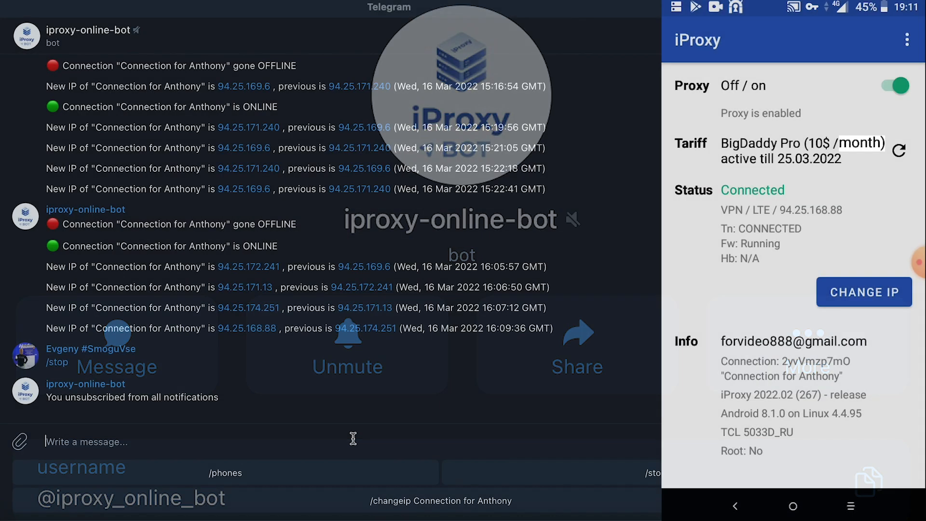
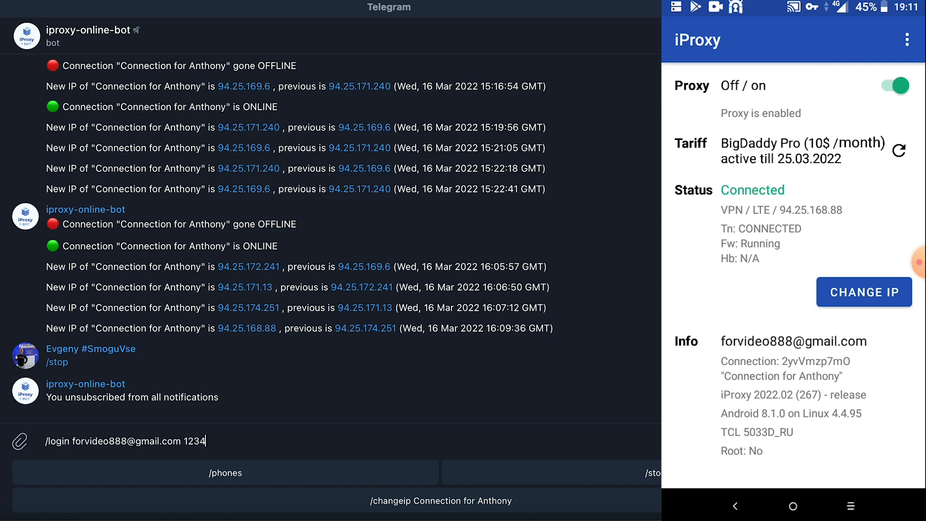
pyautogui.press('Enter')
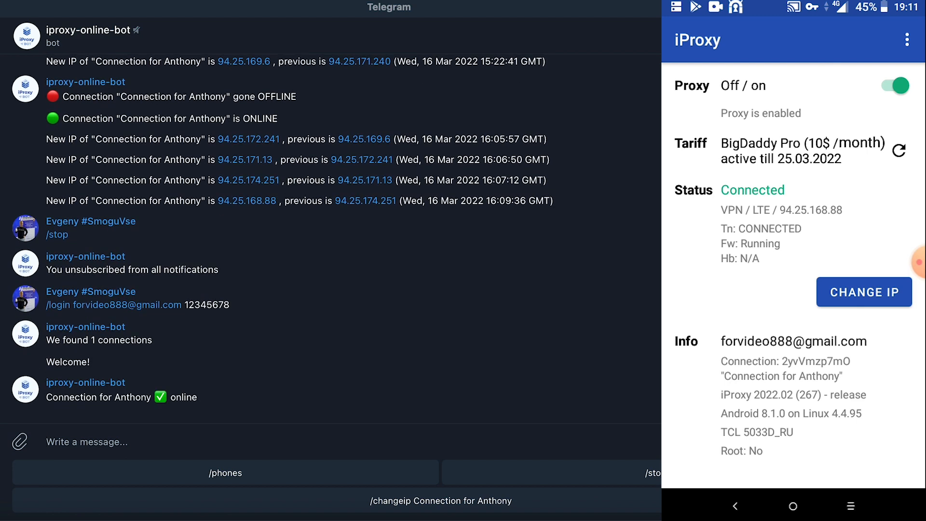
pyautogui.click(87, 442)
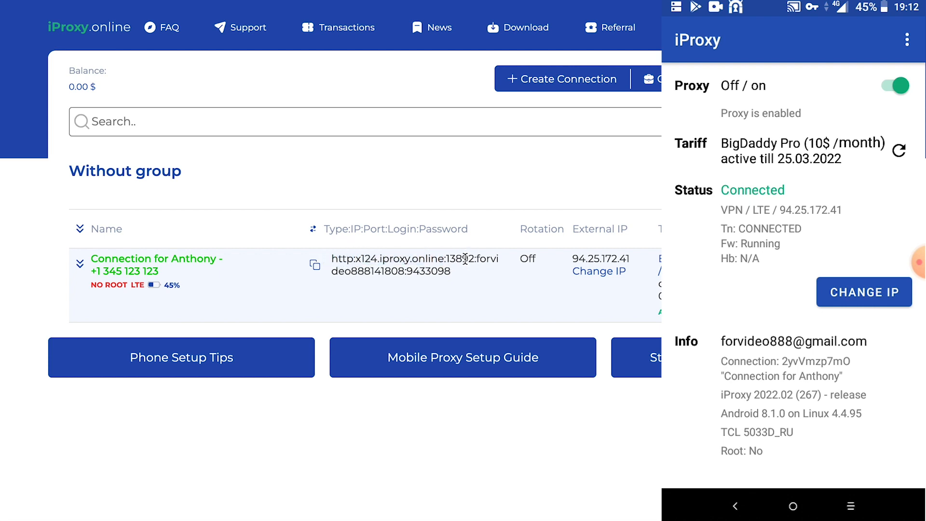
pyautogui.doubleClick(435, 271)
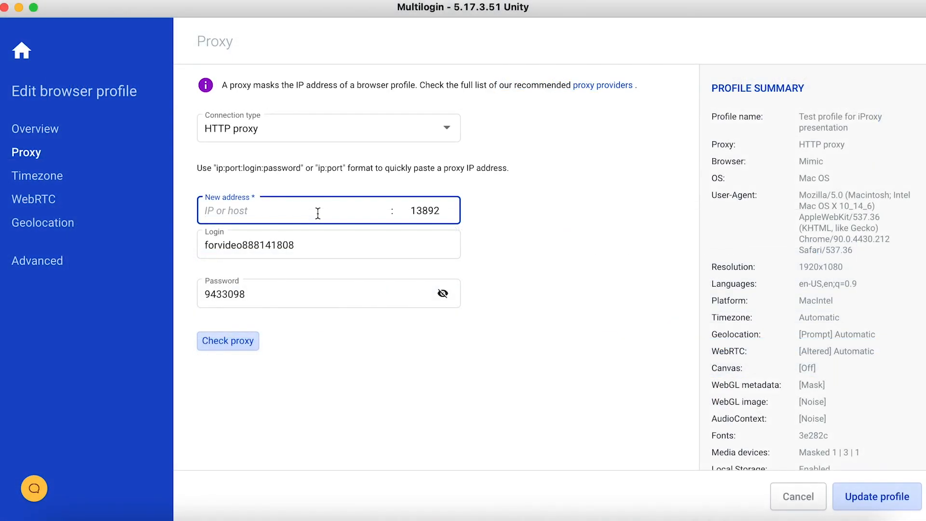
# Enter host x124.iproxy.online in the Multilogin profile proxy, test it, and reload the IP checker.
pyautogui.write('x124.iproxy.online')
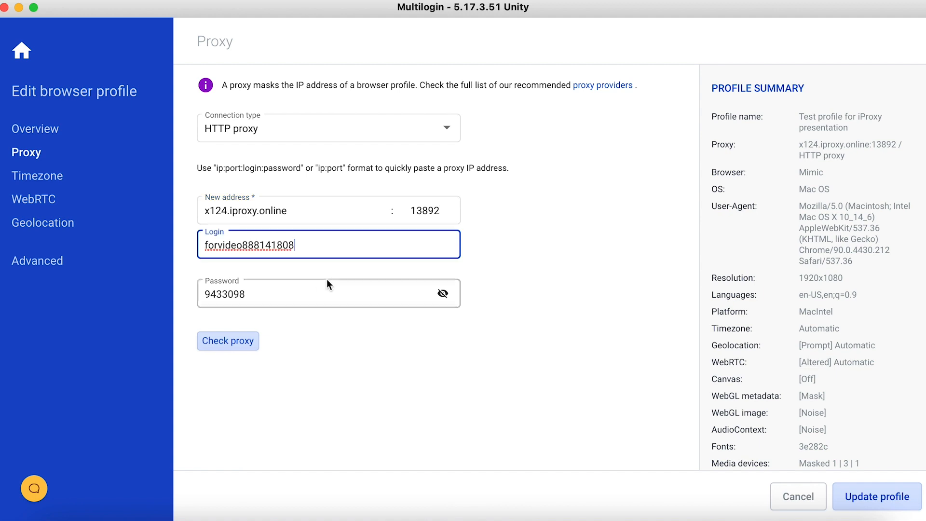
pyautogui.click(228, 341)
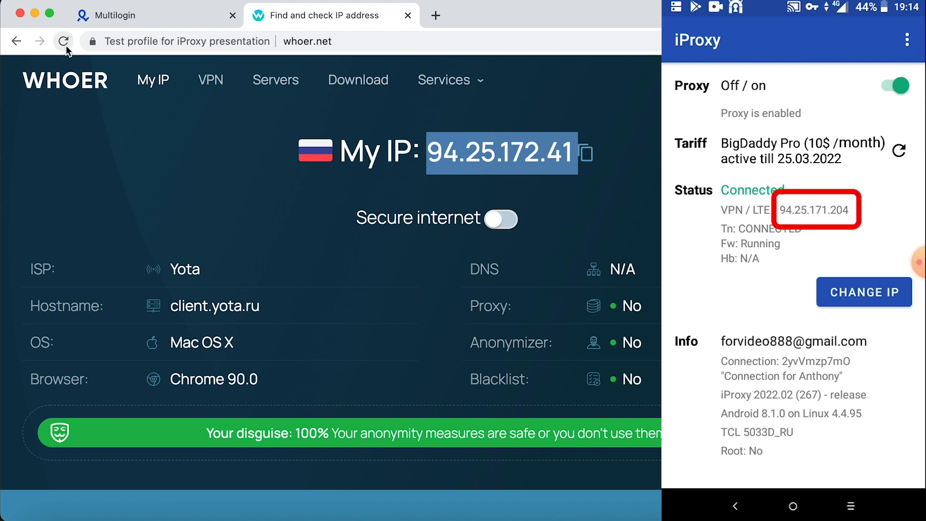
pyautogui.click(65, 40)
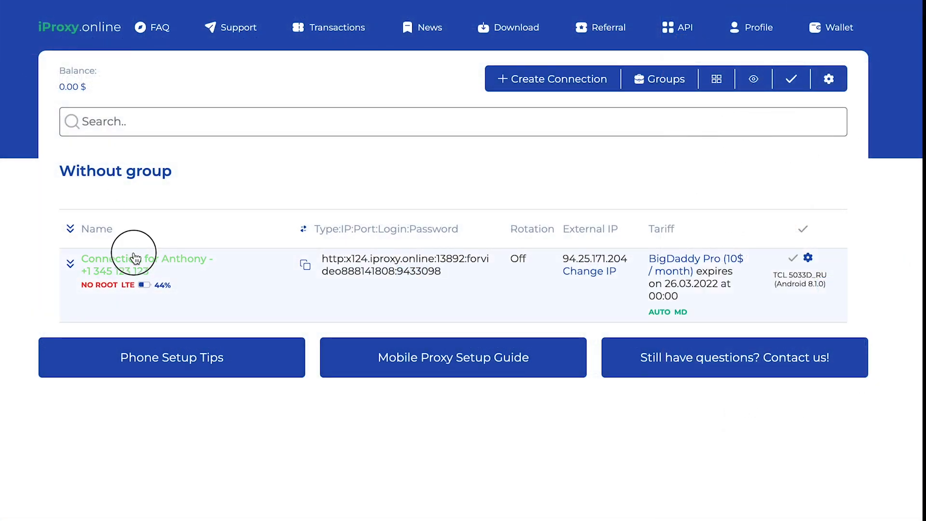
# Add a new socks5 proxy access point to Connection for Anthony.
pyautogui.click(136, 258)
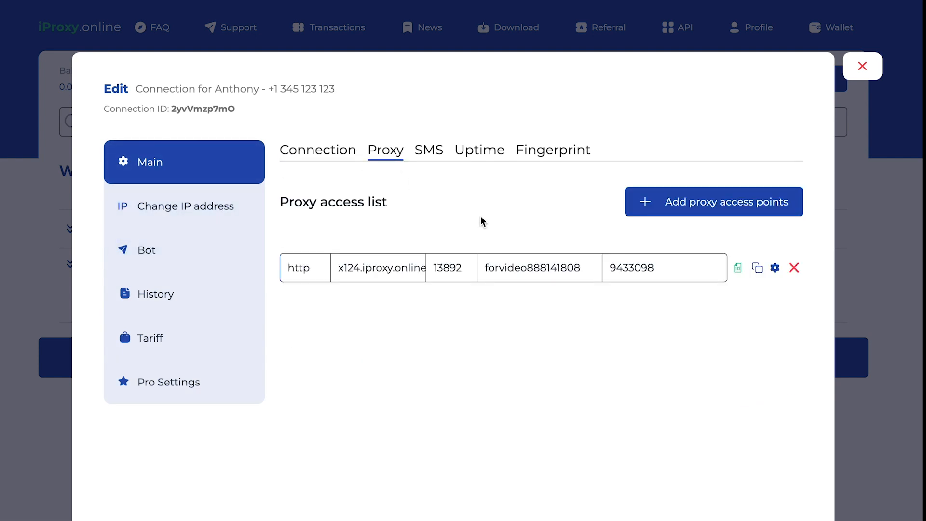
pyautogui.moveTo(677, 215)
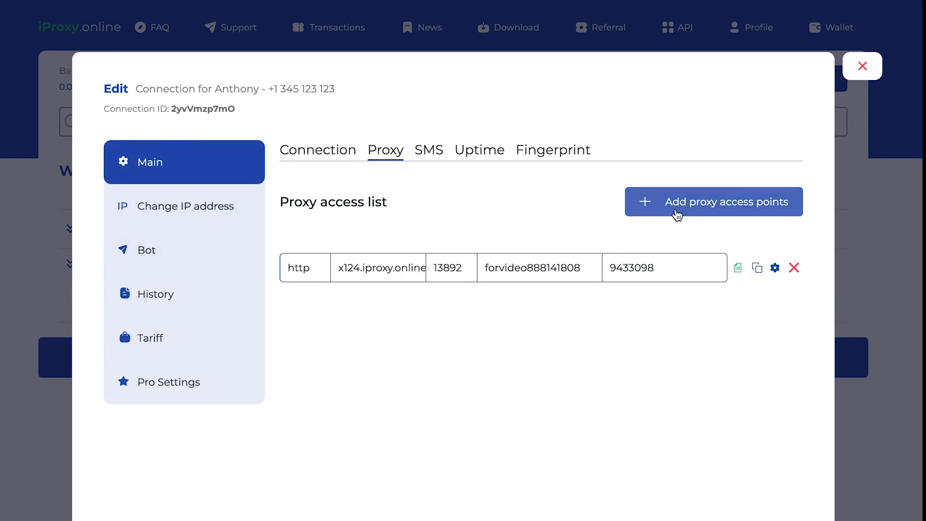
pyautogui.click(714, 202)
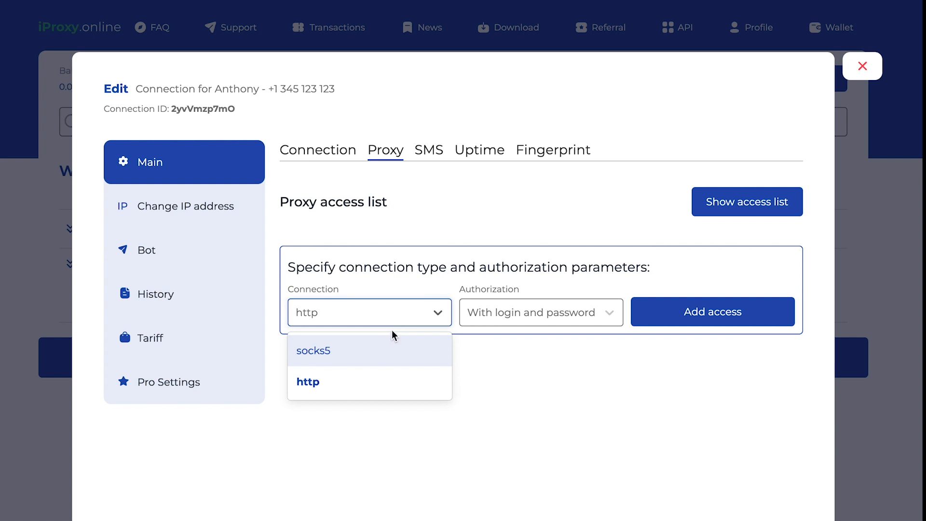
pyautogui.moveTo(479, 340)
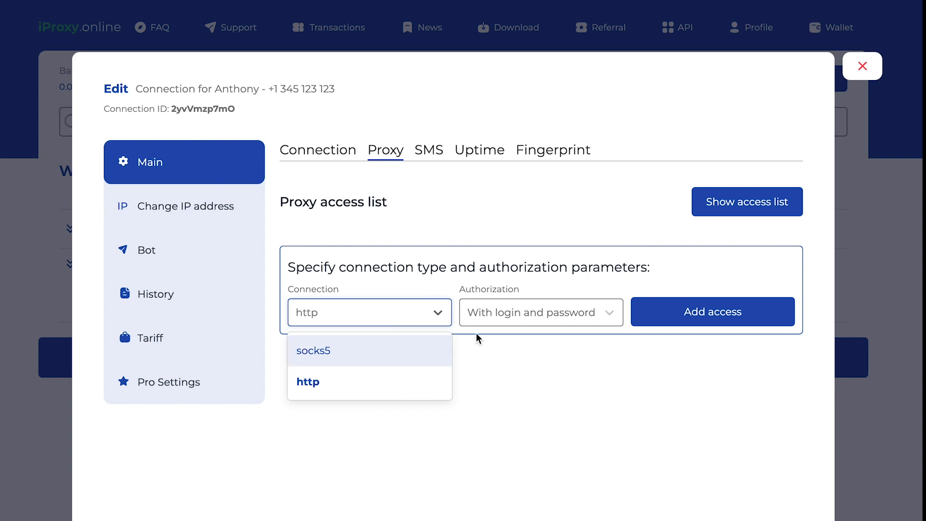
pyautogui.click(541, 313)
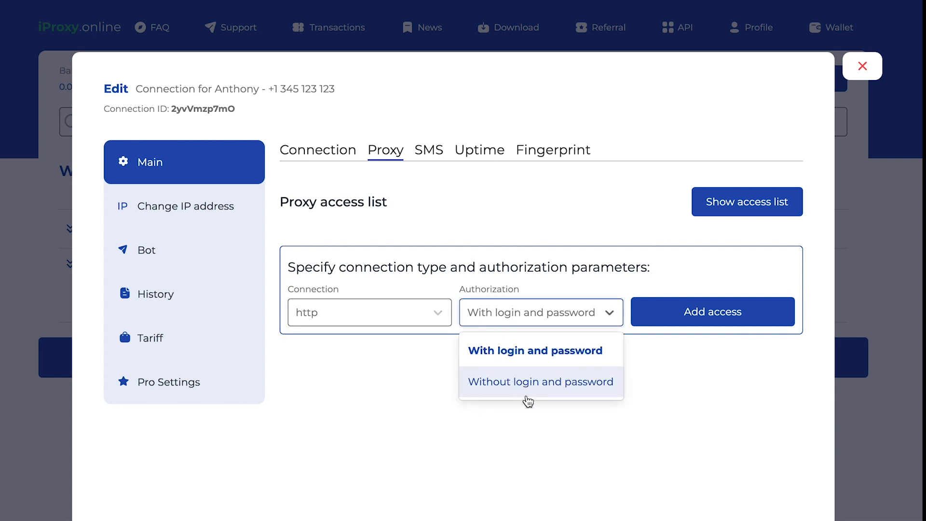
pyautogui.click(369, 313)
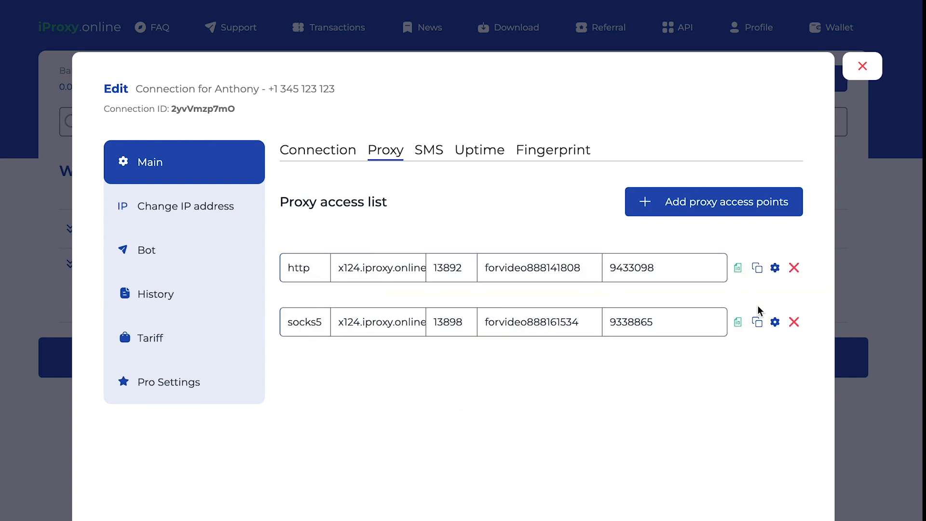
pyautogui.click(775, 322)
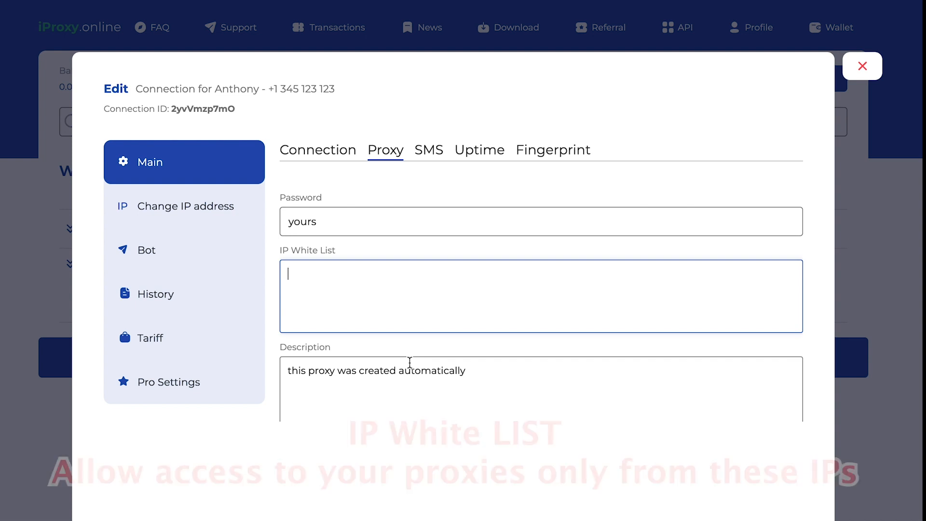
pyautogui.scroll(-3)
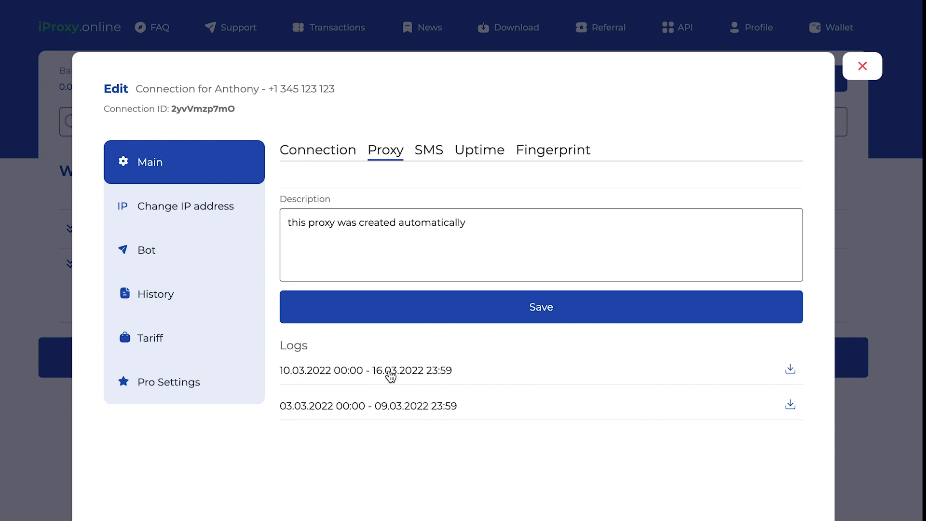
pyautogui.click(386, 149)
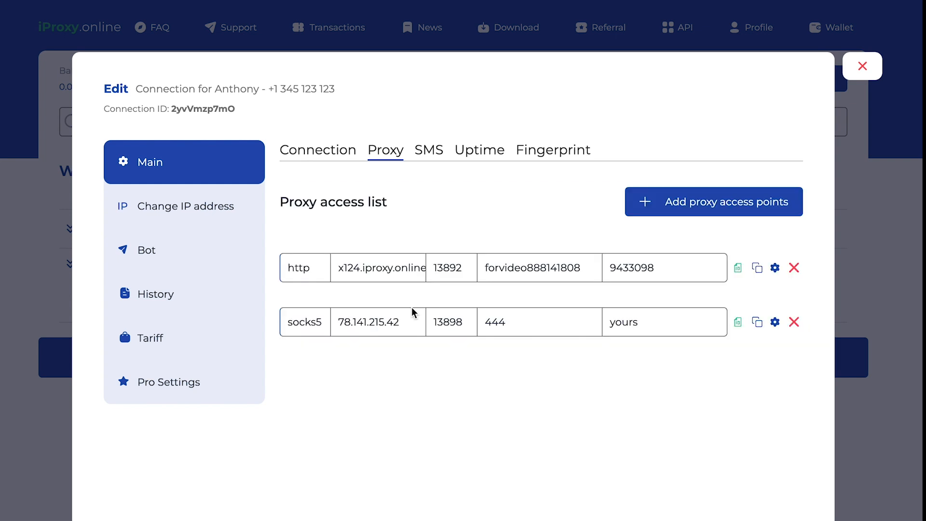
pyautogui.moveTo(618, 364)
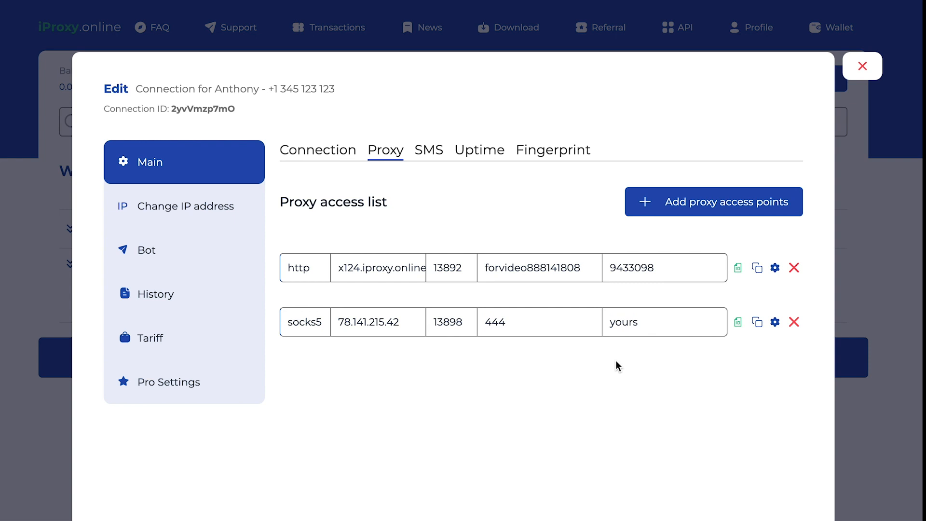
# View the connection's SMS and Uptime info, then list the Fingerprint choices (None, WinXP, Win10...).
pyautogui.click(429, 149)
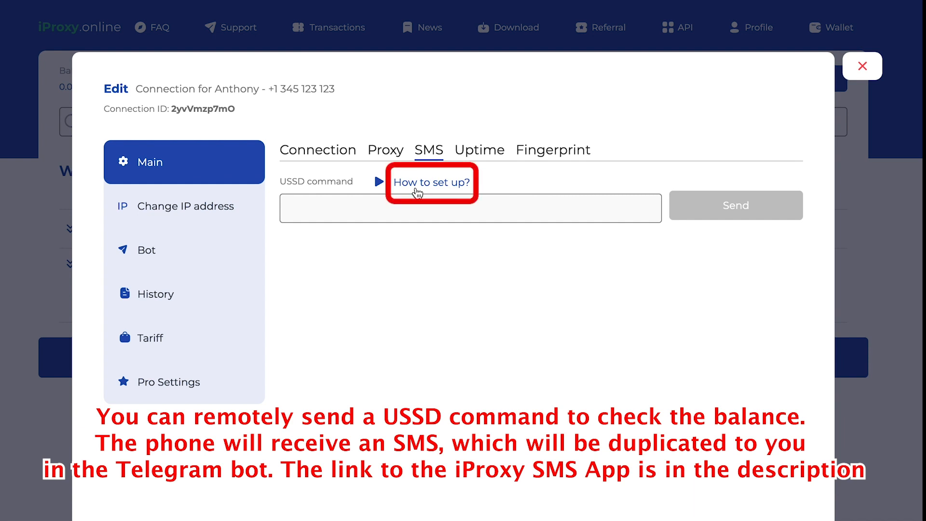
pyautogui.click(480, 150)
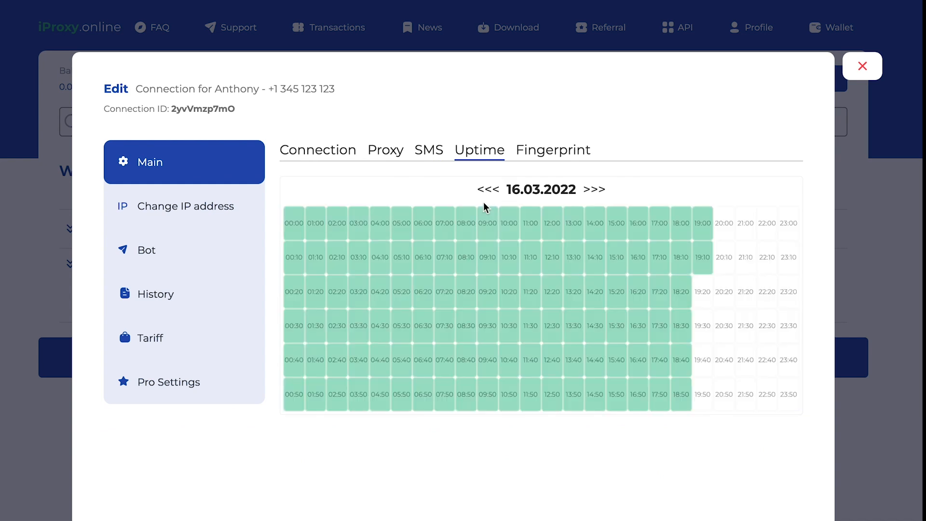
pyautogui.moveTo(511, 290)
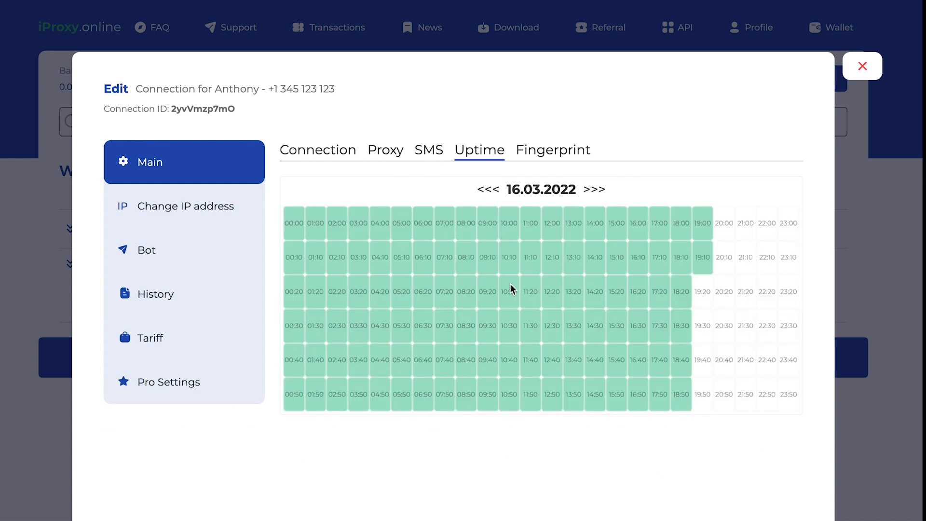
pyautogui.click(552, 150)
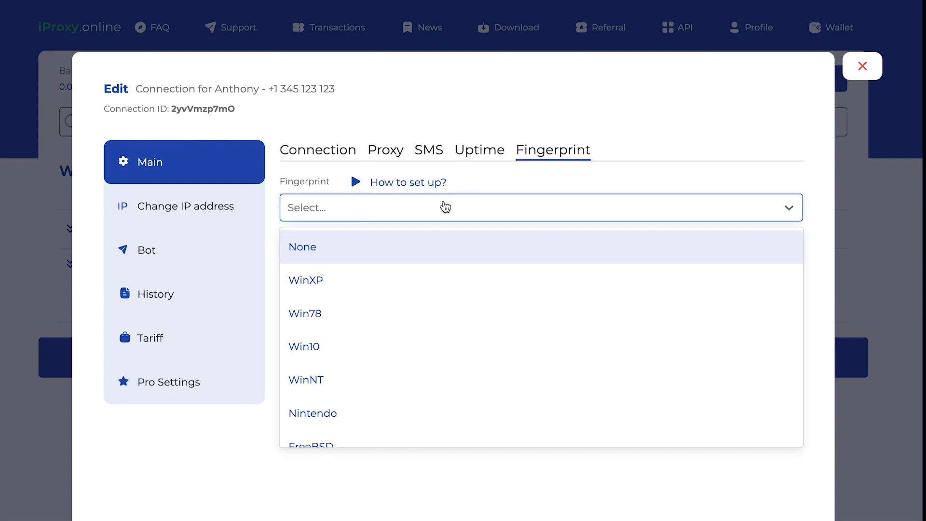
pyautogui.moveTo(445, 226)
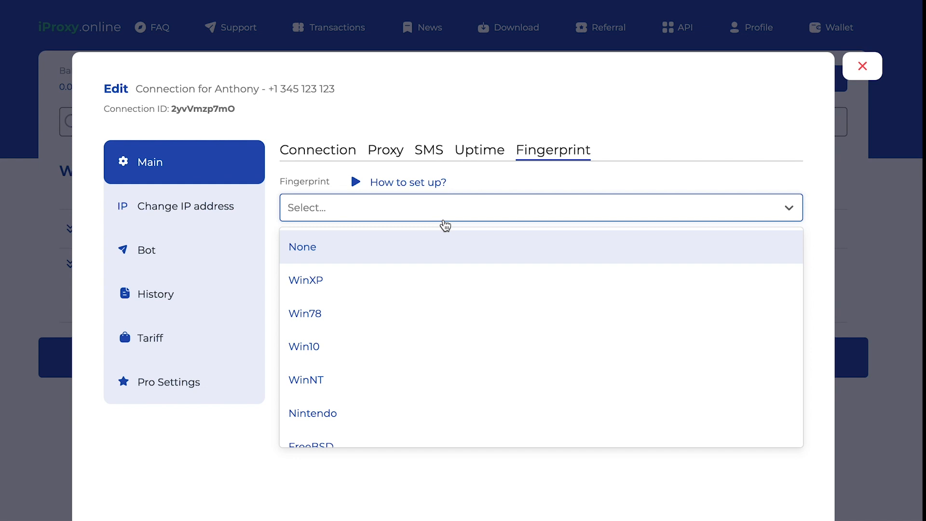
pyautogui.moveTo(474, 181)
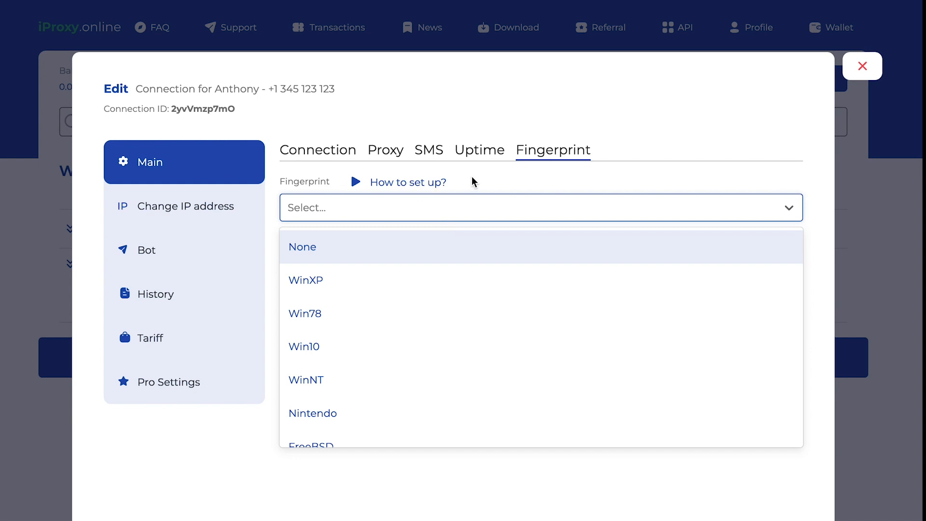
# Review the IP change settings, keeping the rotation interval at none.
pyautogui.click(184, 206)
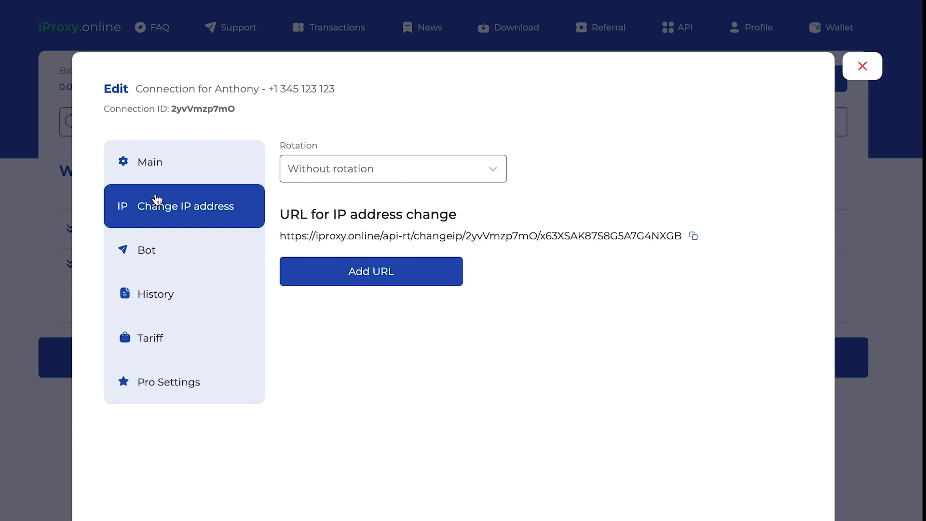
pyautogui.click(393, 168)
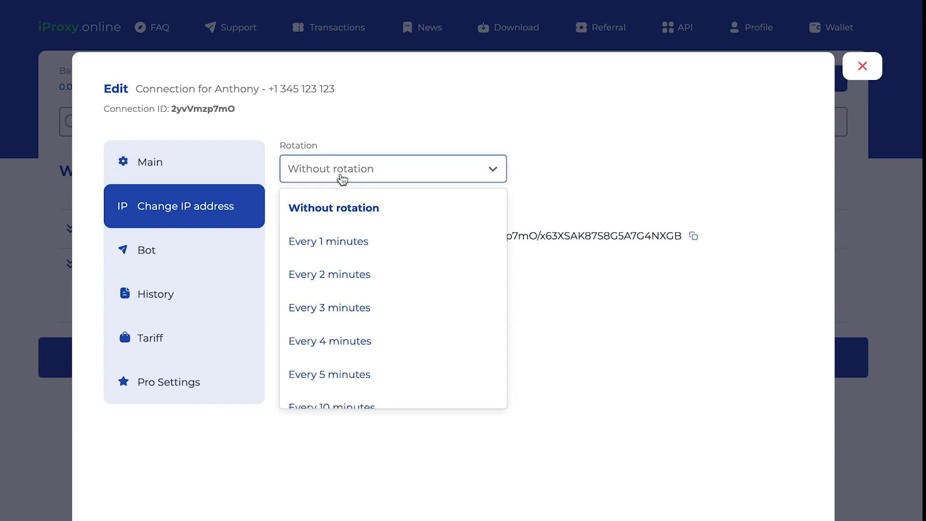
pyautogui.moveTo(361, 183)
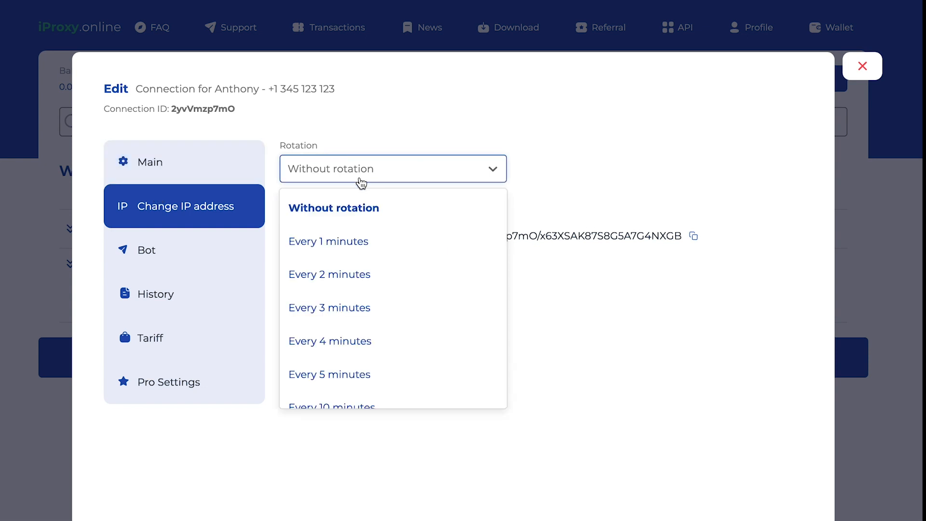
pyautogui.moveTo(551, 299)
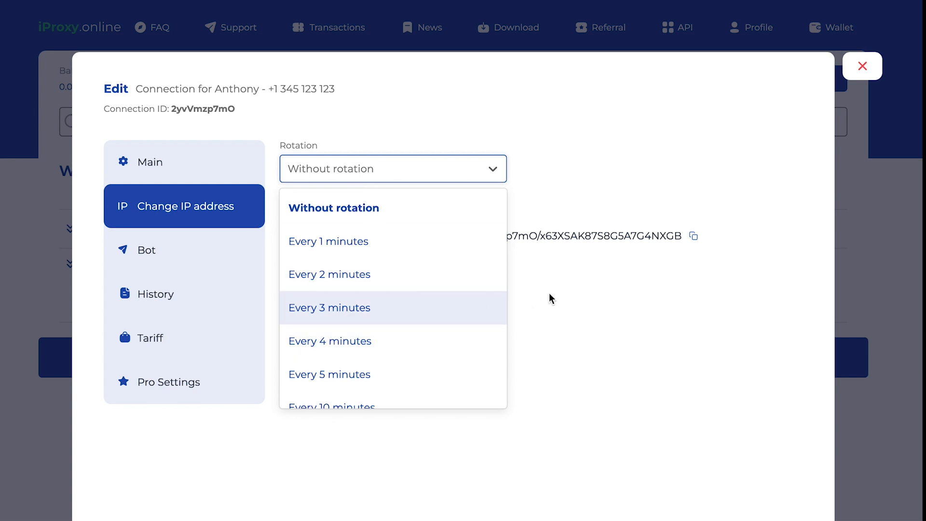
pyautogui.click(334, 209)
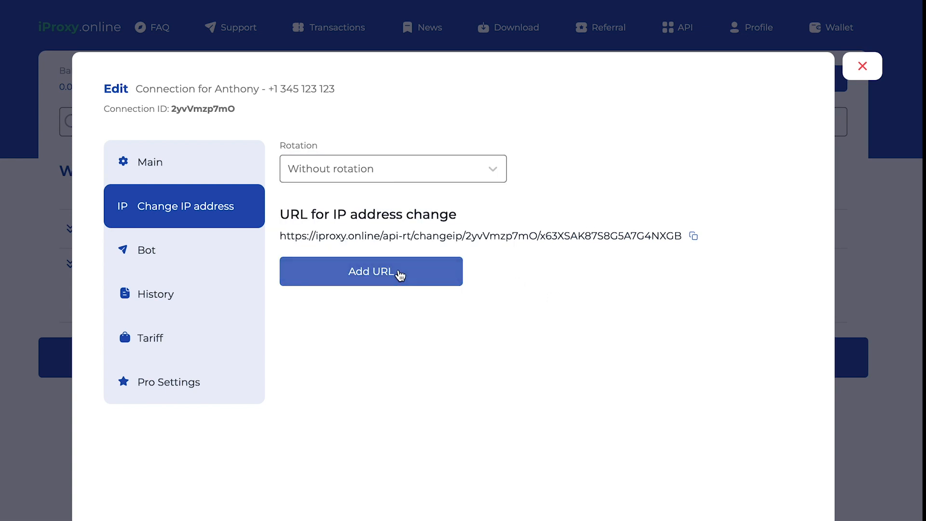
# Generate extra IP change URLs, copy one, and delete the extras to leave a single URL.
pyautogui.click(371, 272)
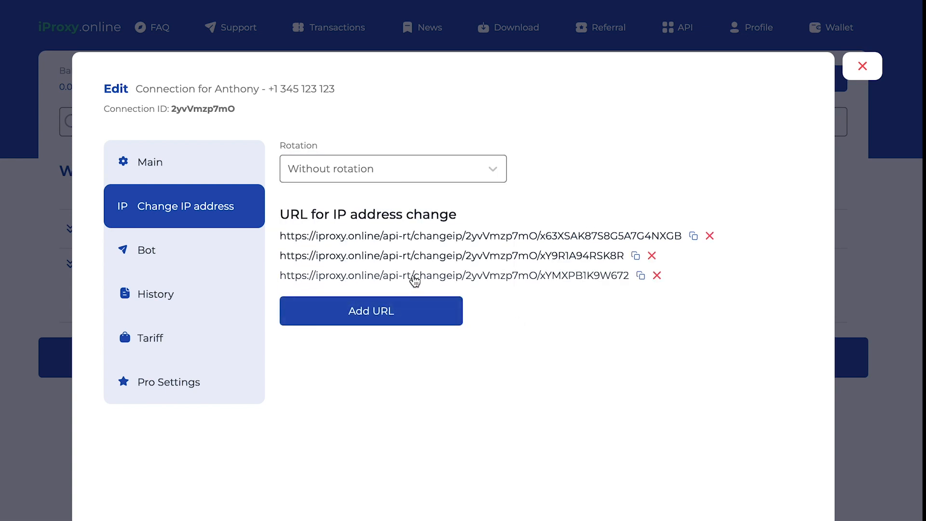
pyautogui.click(641, 276)
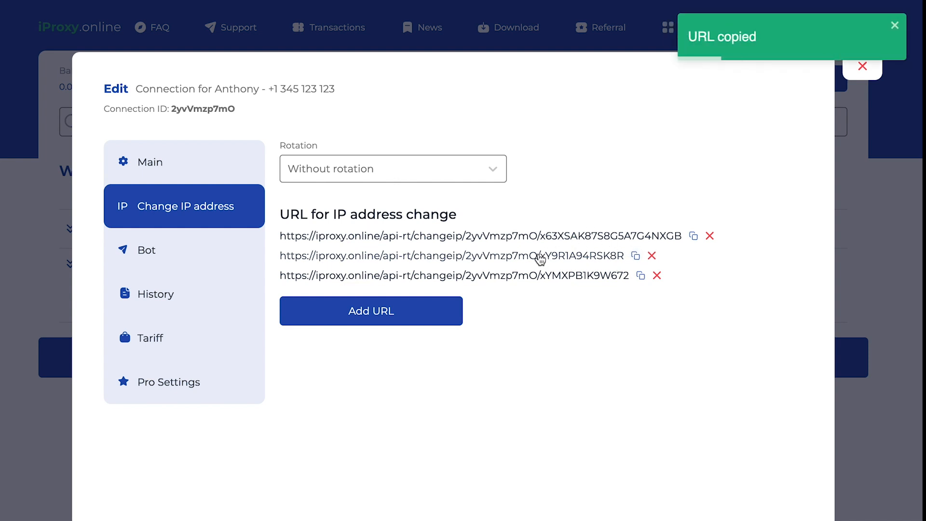
pyautogui.click(655, 255)
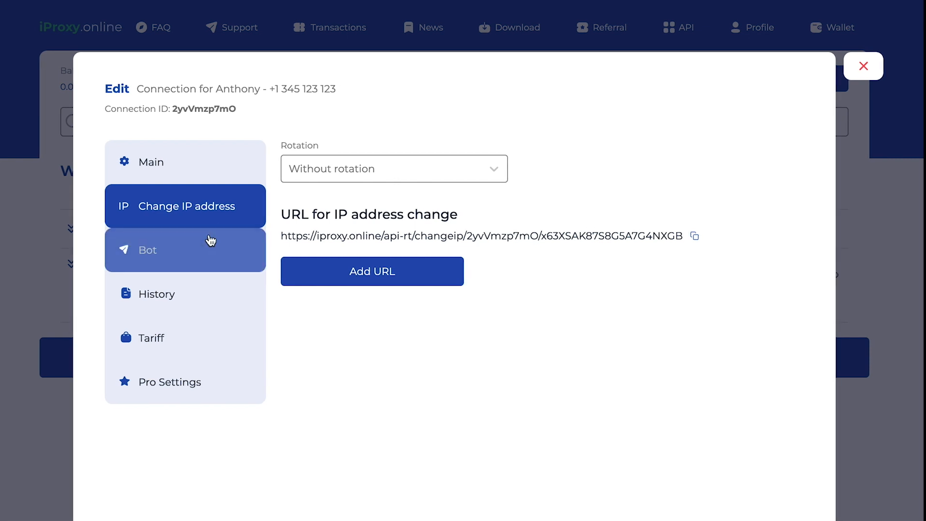
# Review the bot notifications, IP history and weekly log exports, then return to the Main proxy settings.
pyautogui.click(185, 250)
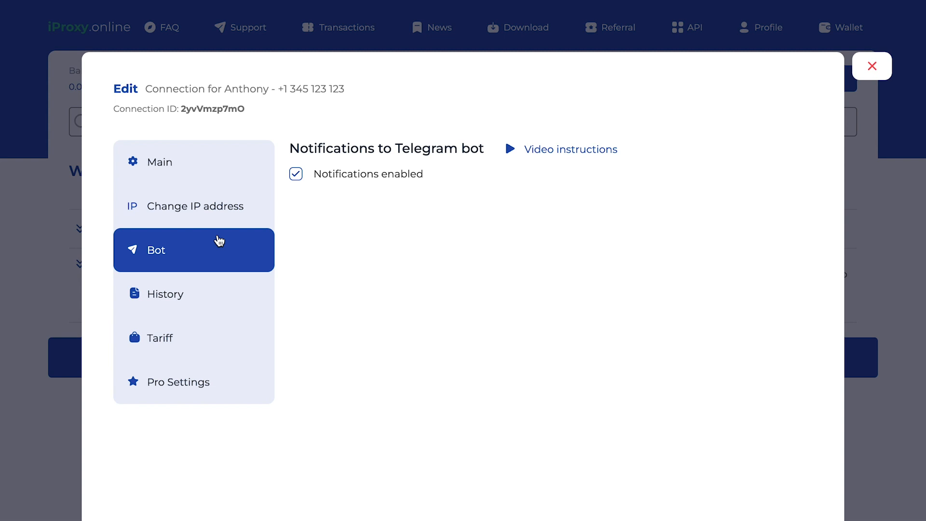
pyautogui.click(165, 294)
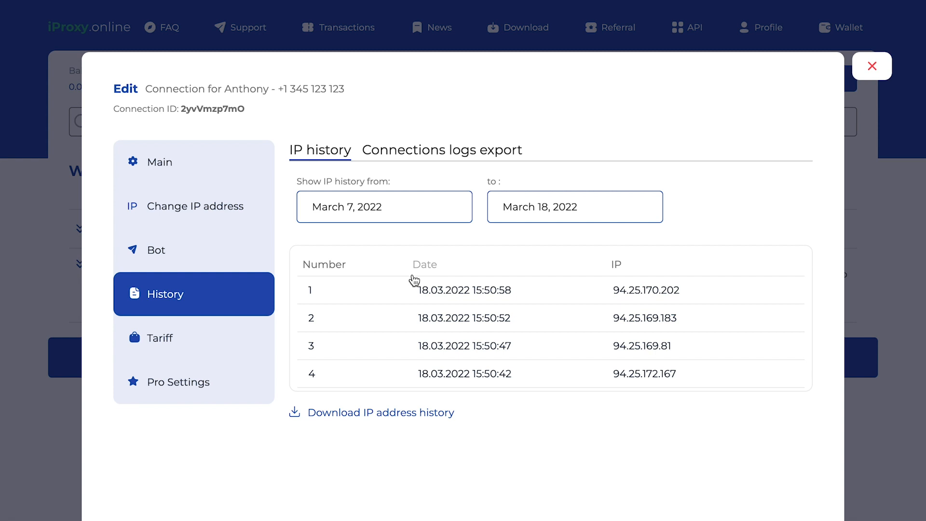
pyautogui.scroll(-3)
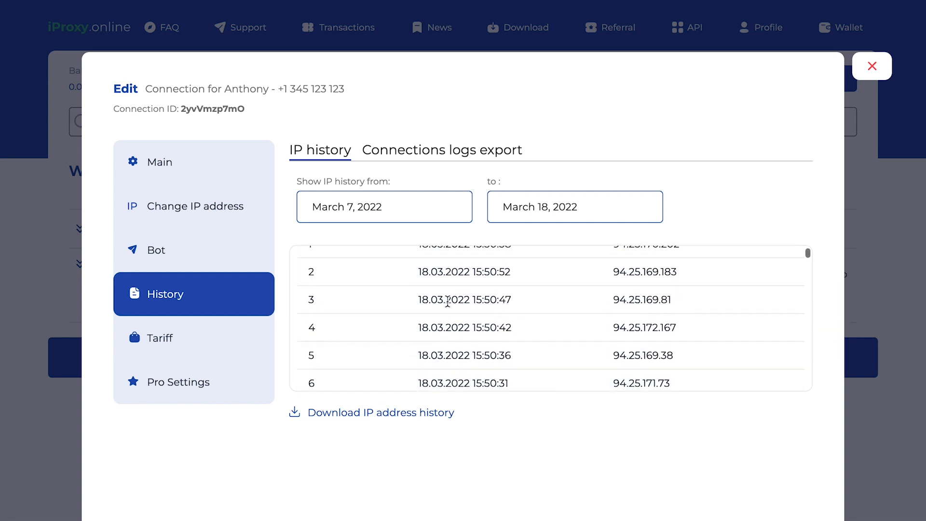
pyautogui.click(442, 149)
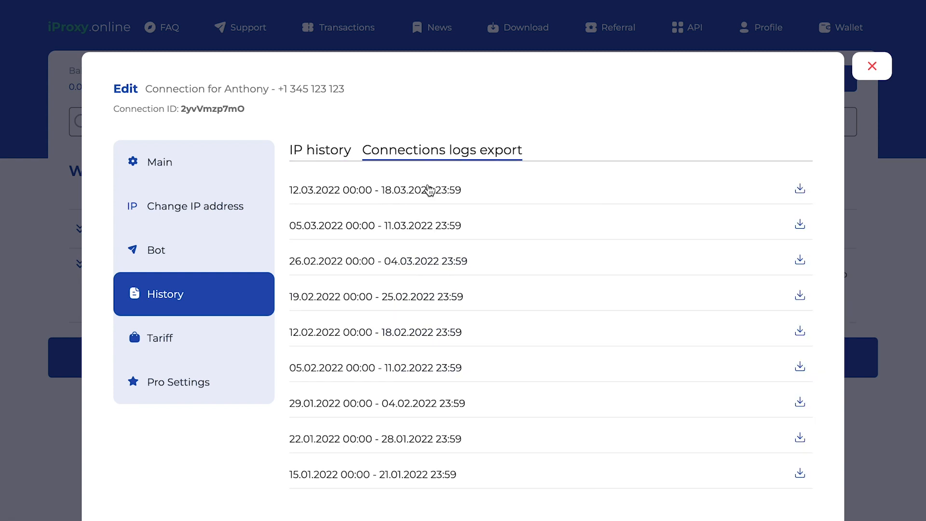
pyautogui.click(160, 162)
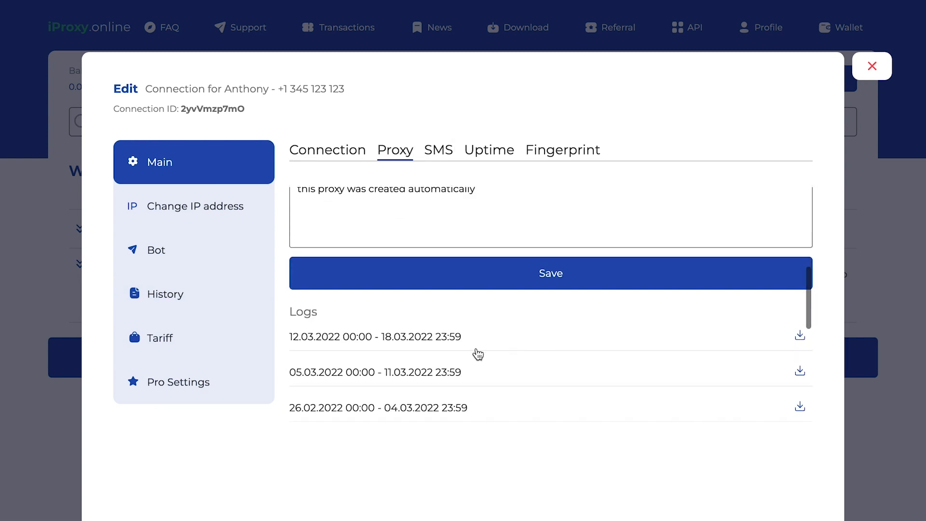
pyautogui.moveTo(446, 349)
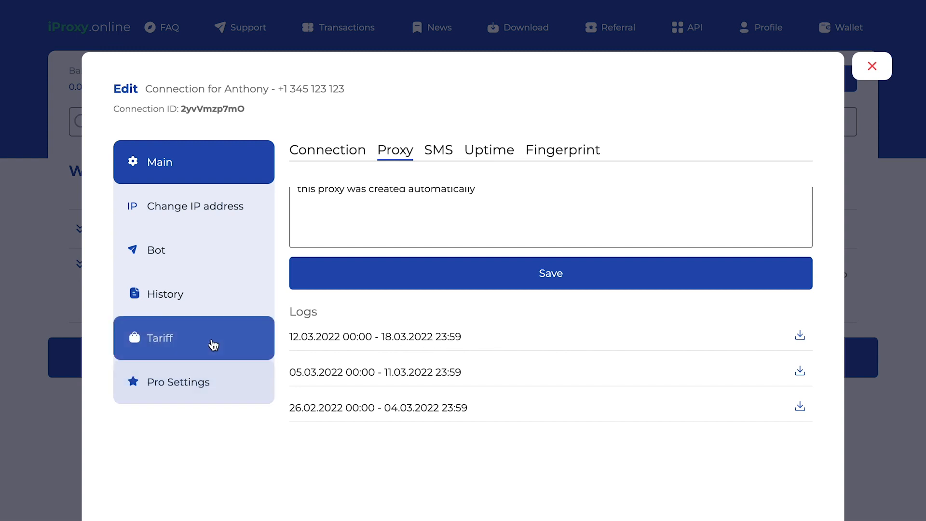
# Show the Tariff plans with BigDaddy Pro active and auto-renewal on.
pyautogui.click(161, 338)
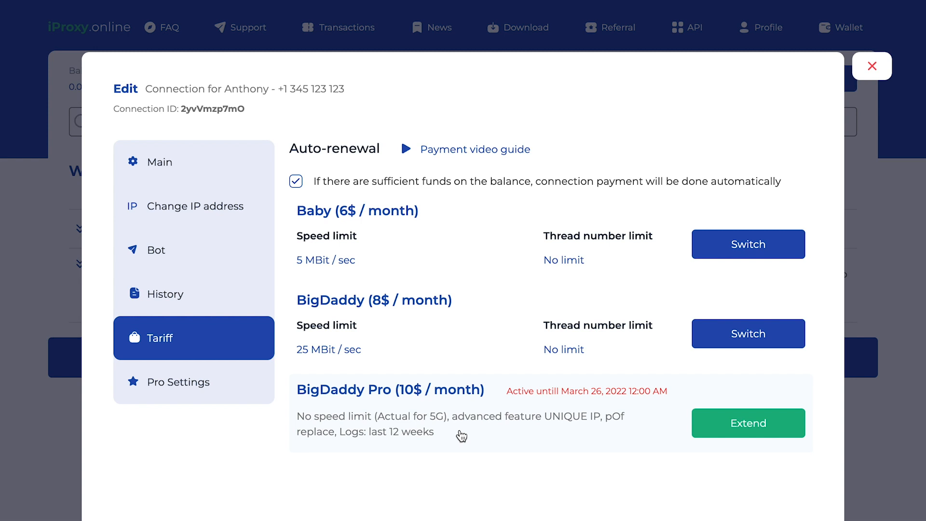
# In Pro Settings, disable Select DNS and enable the airplane-mode time setting.
pyautogui.click(178, 382)
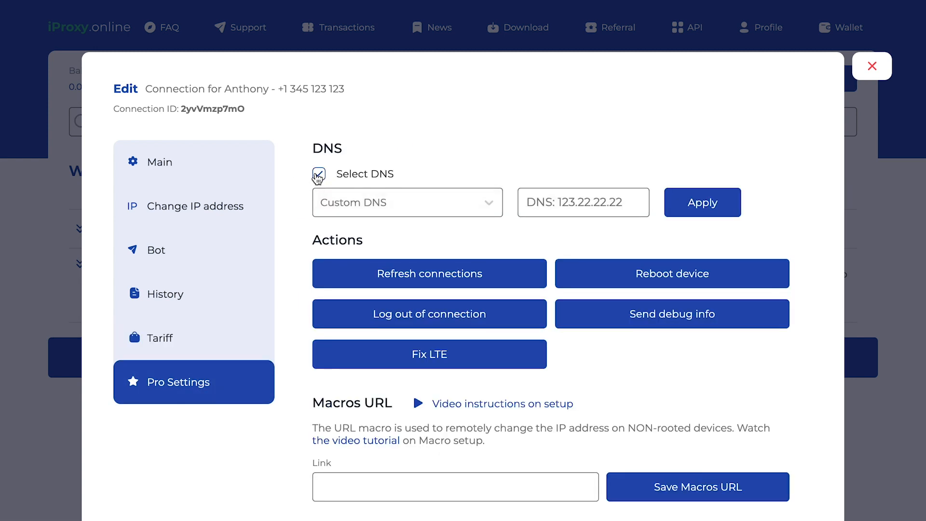
pyautogui.click(318, 174)
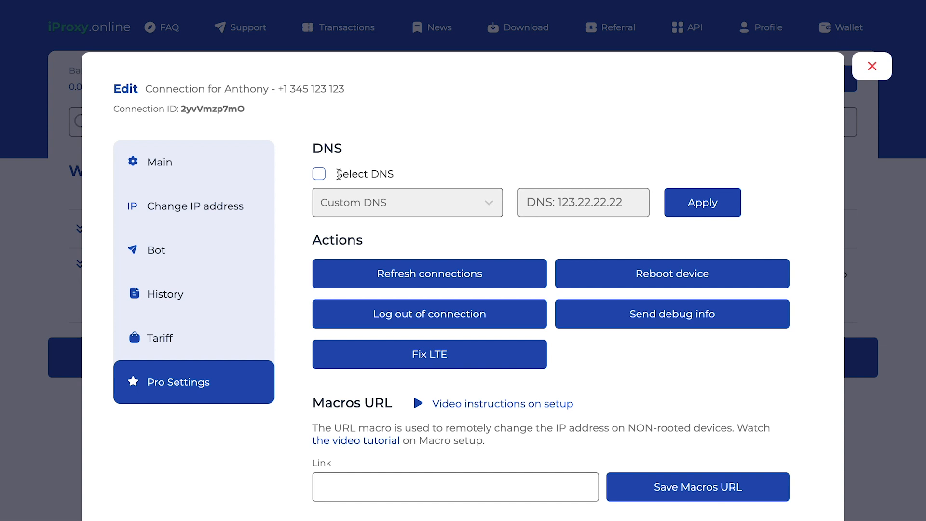
pyautogui.scroll(-3)
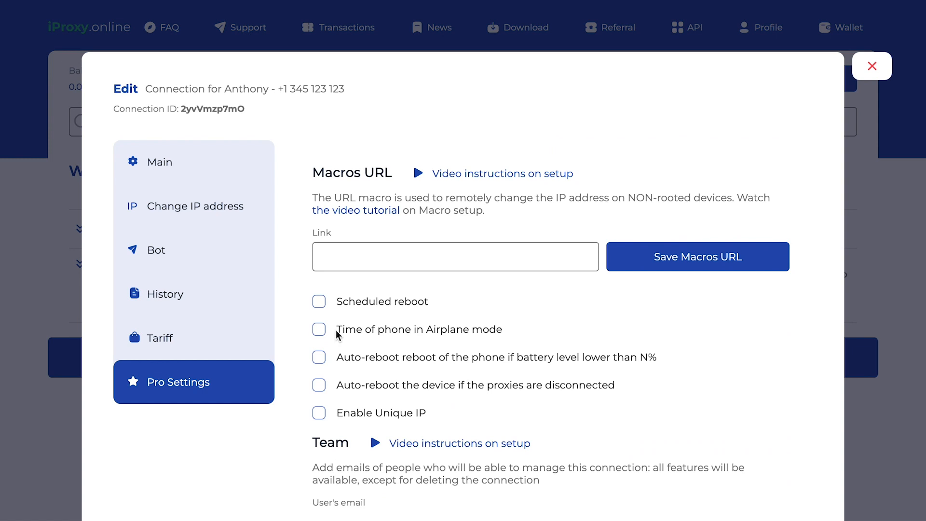
pyautogui.click(318, 330)
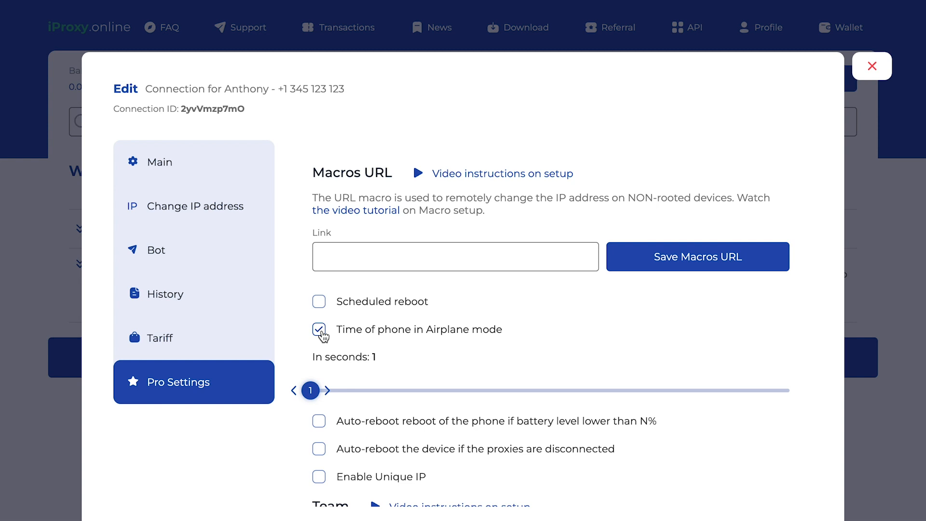
# Set the airplane-mode time to 30 seconds and turn on Unique IP.
pyautogui.moveTo(310, 391); pyautogui.dragTo(342, 391)
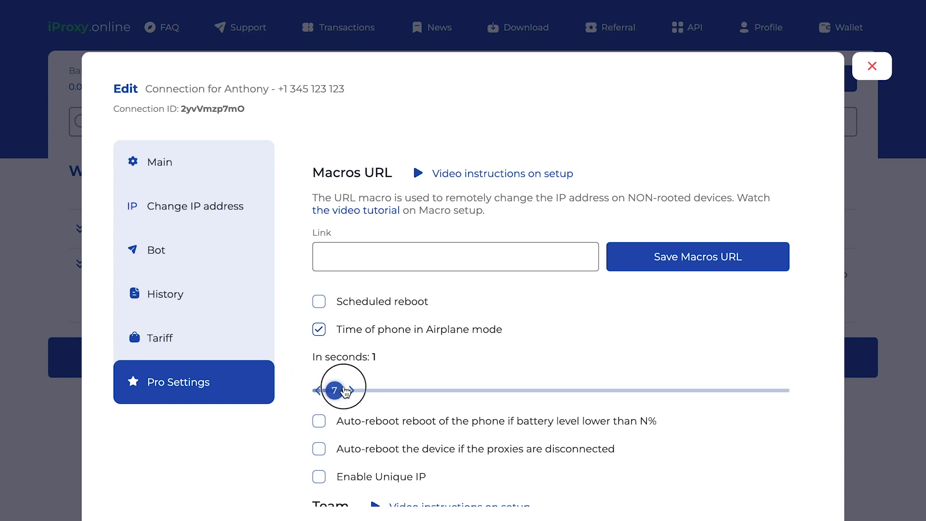
pyautogui.moveTo(334, 390); pyautogui.dragTo(426, 390)
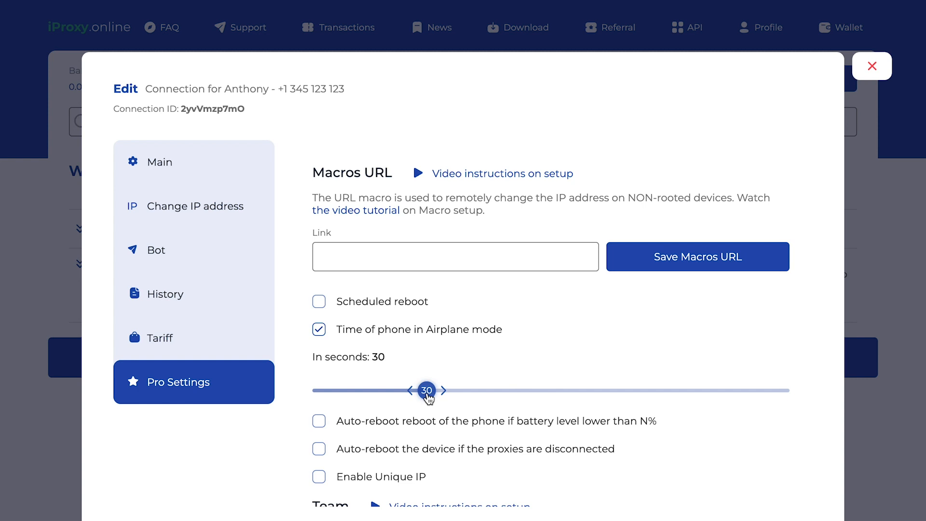
pyautogui.scroll(-3)
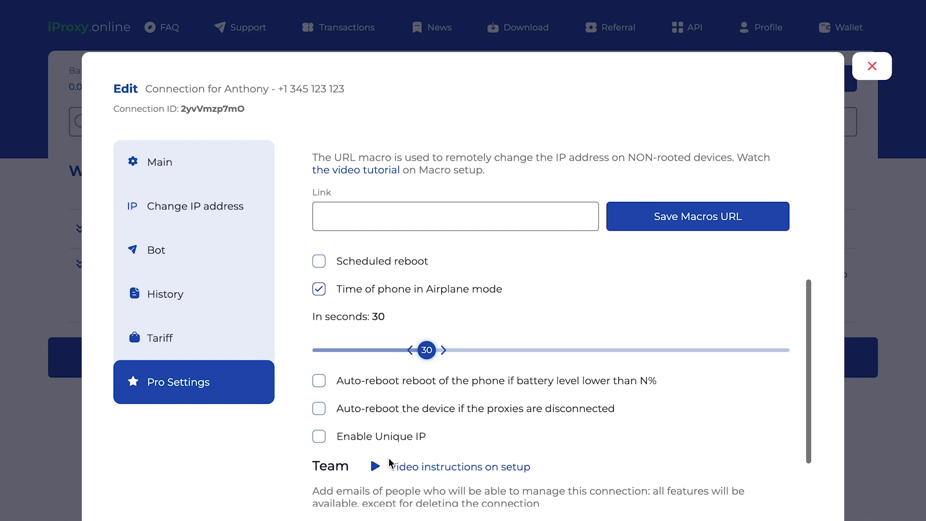
pyautogui.scroll(-3)
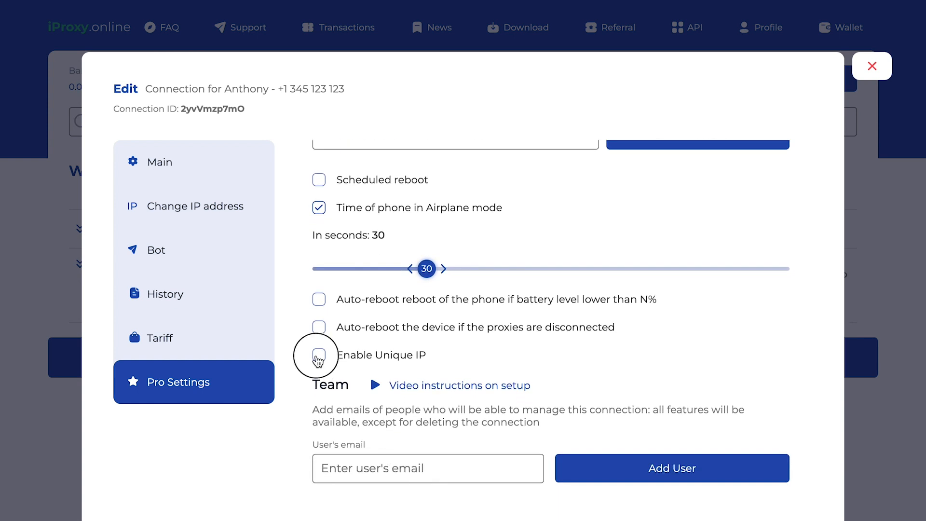
pyautogui.click(319, 356)
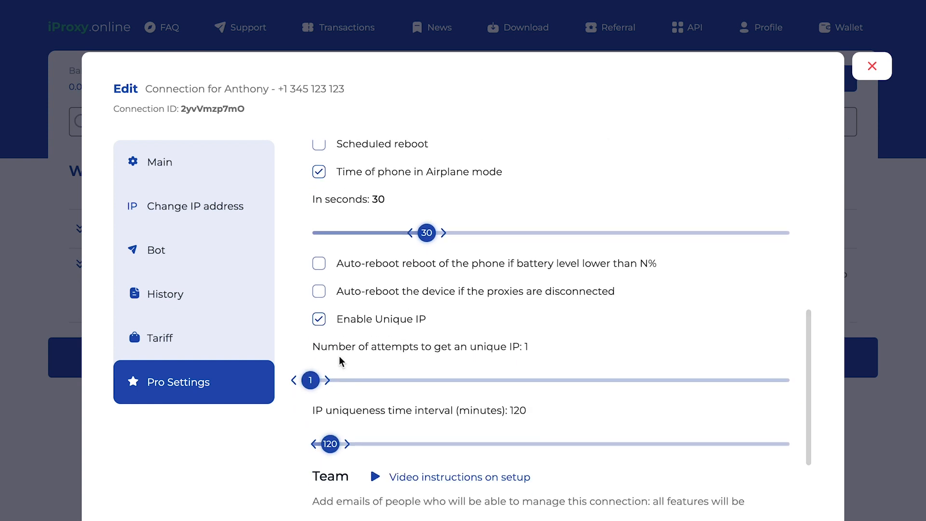